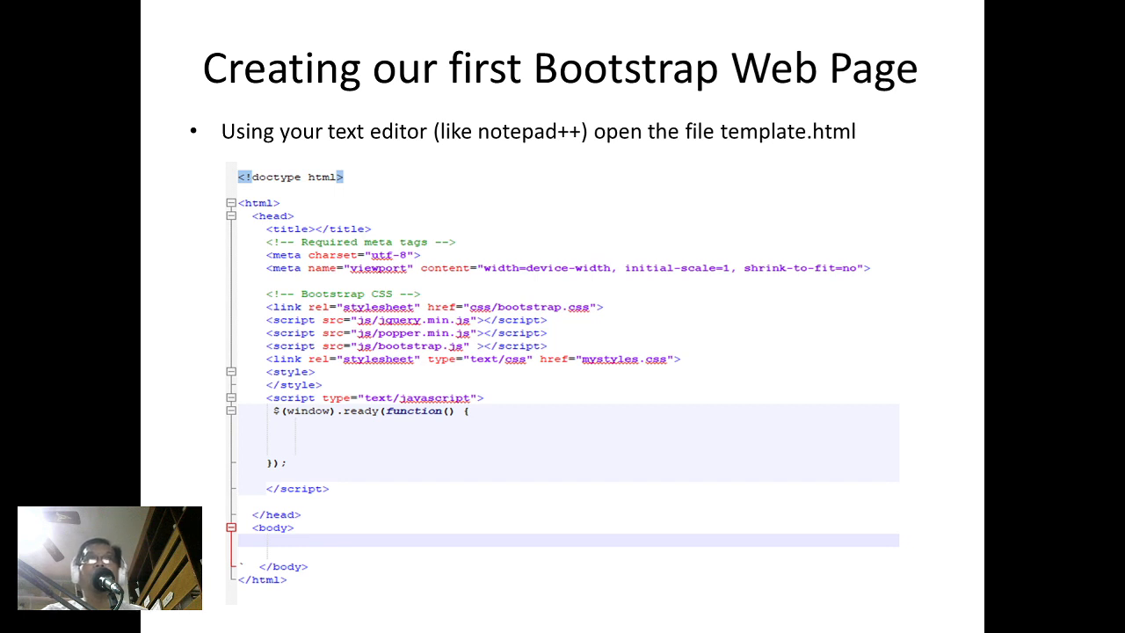
Advance the slideshow from the template.html slide to the Bootstrap Display Headings slide.
key(Right)
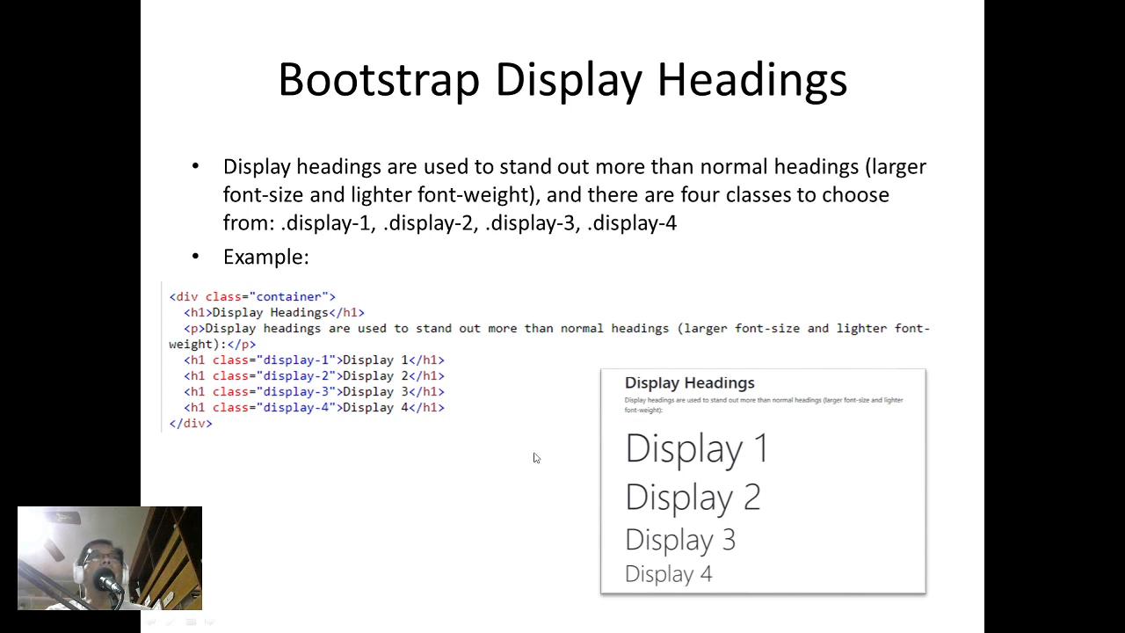
mouse_move(297, 369)
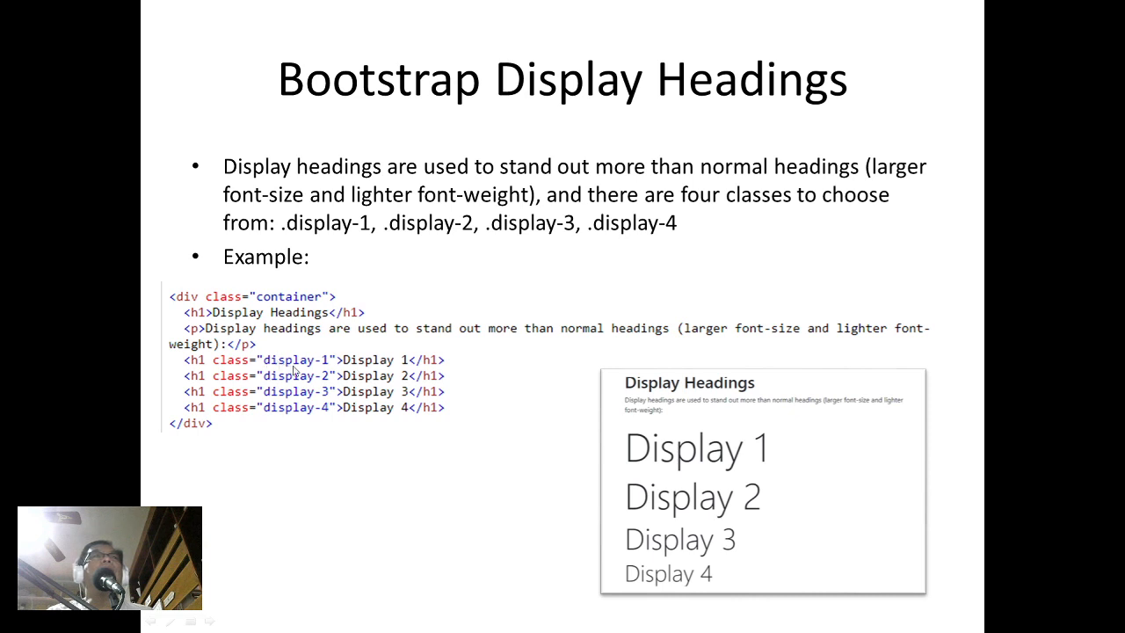
mouse_move(314, 380)
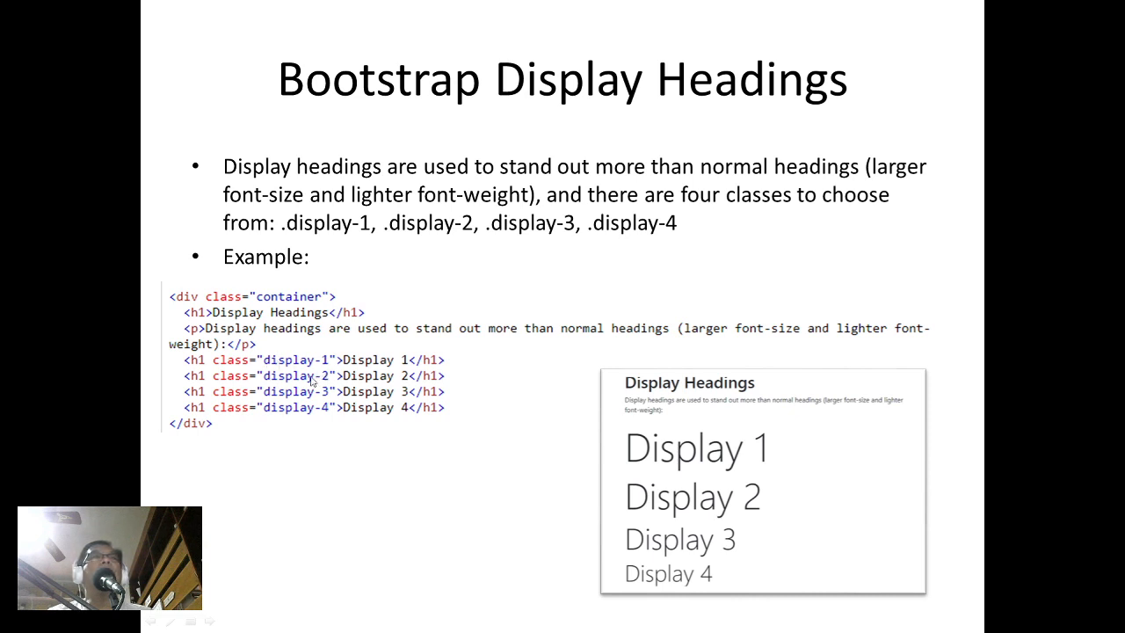
mouse_move(249, 386)
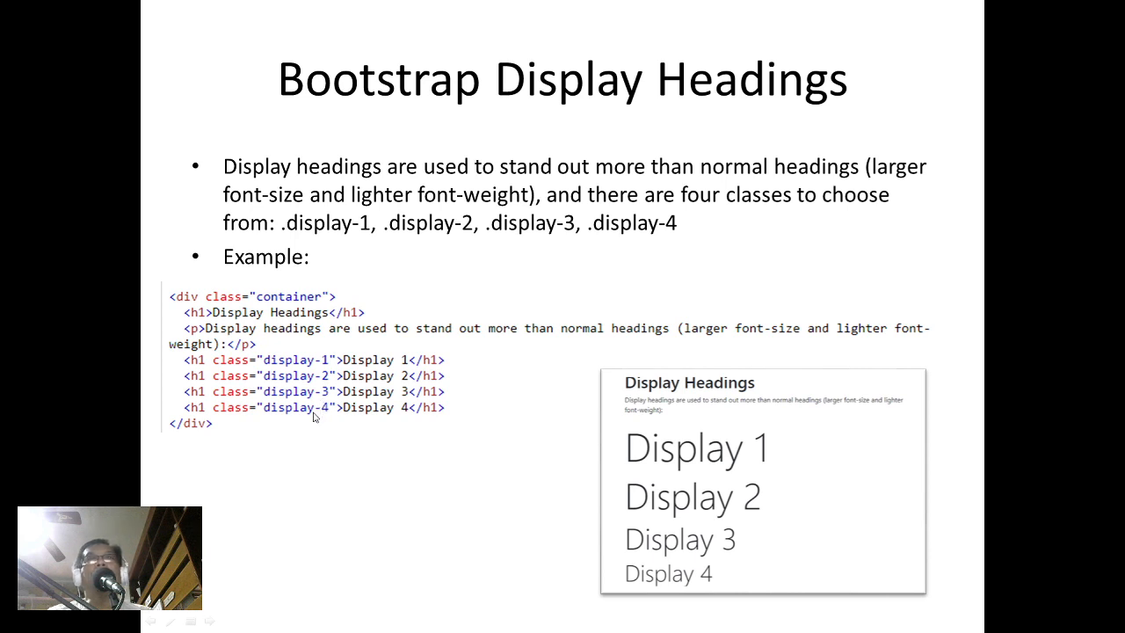
mouse_move(712, 424)
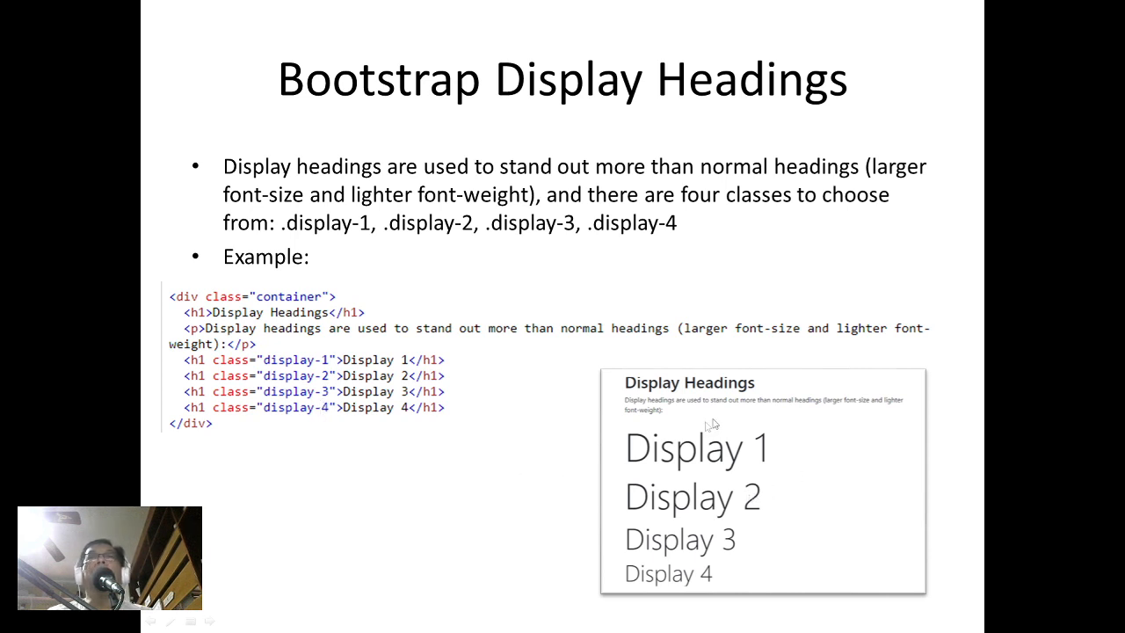
mouse_move(646, 422)
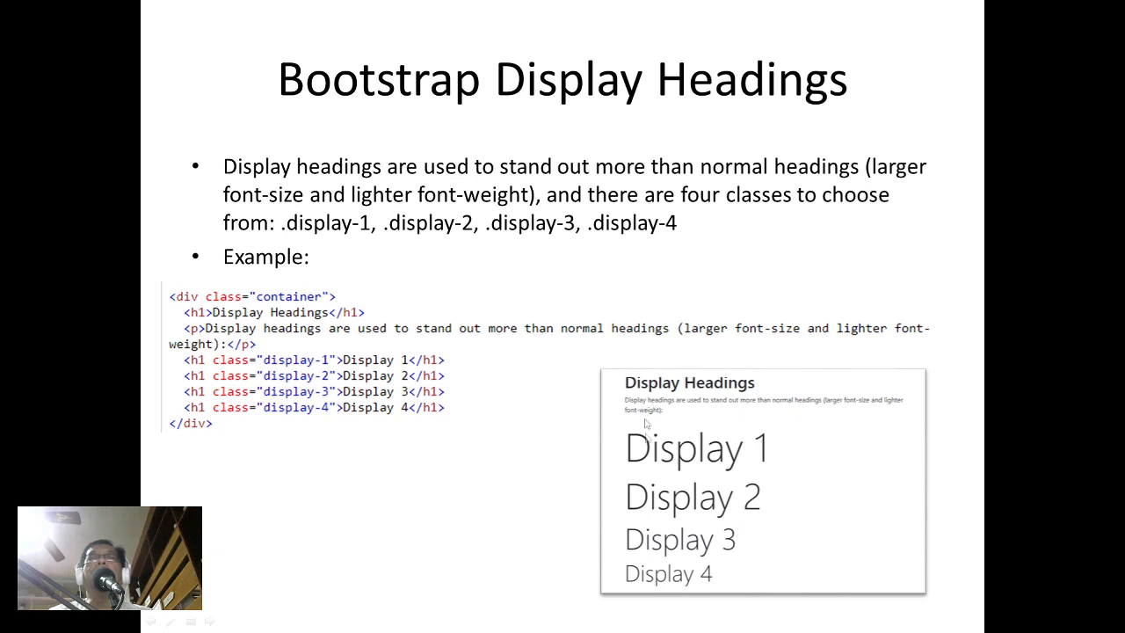
mouse_move(672, 387)
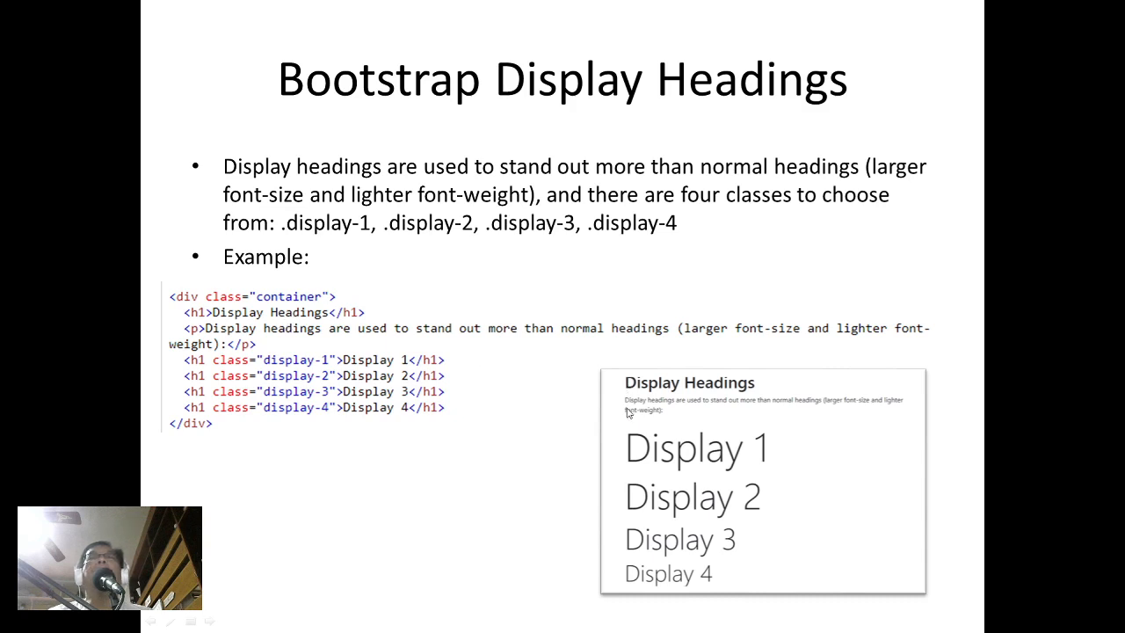
mouse_move(643, 453)
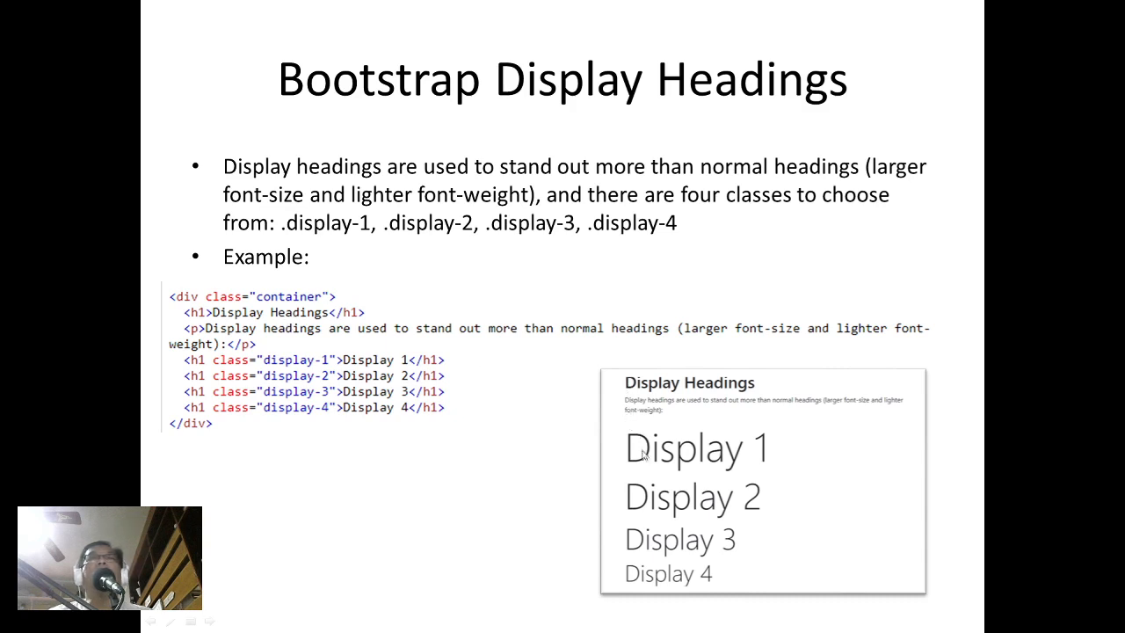
mouse_move(631, 547)
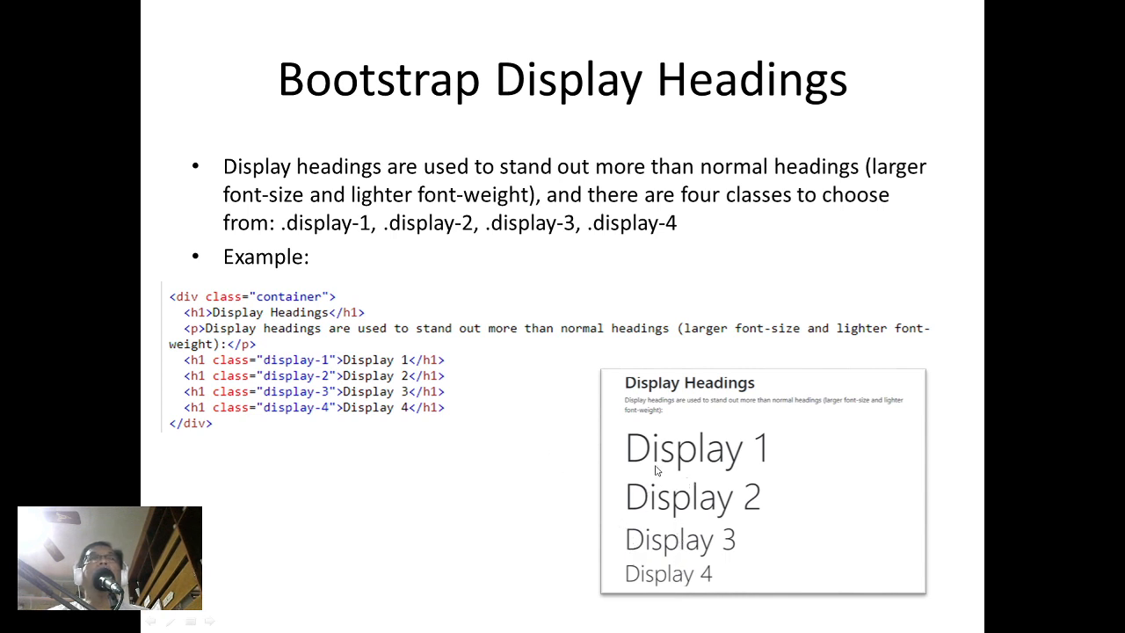
mouse_move(642, 437)
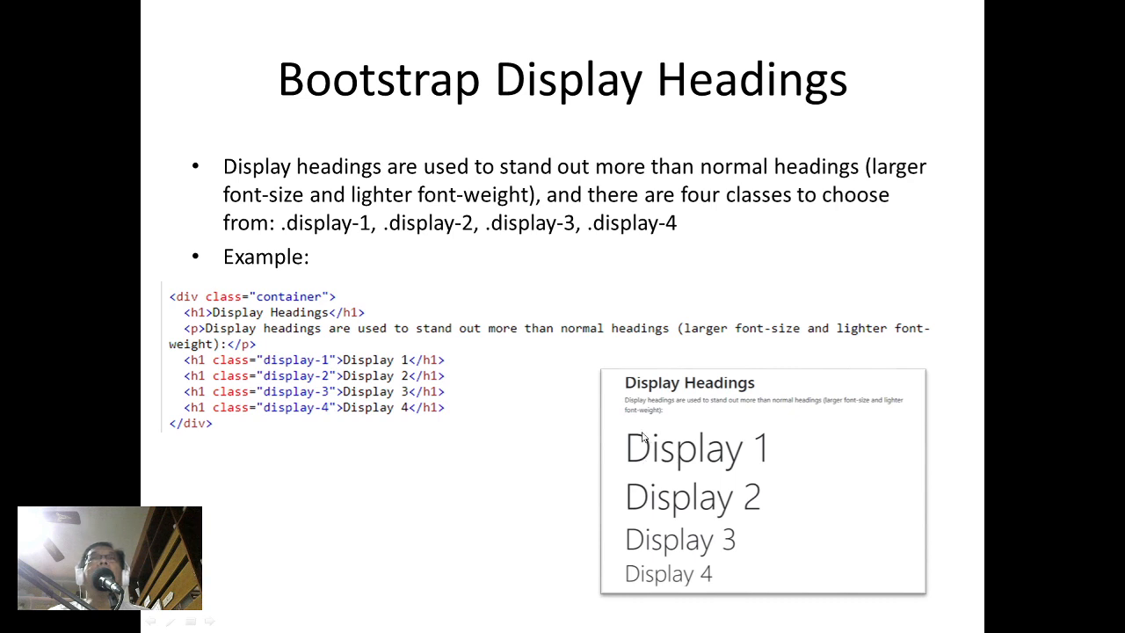
mouse_move(663, 391)
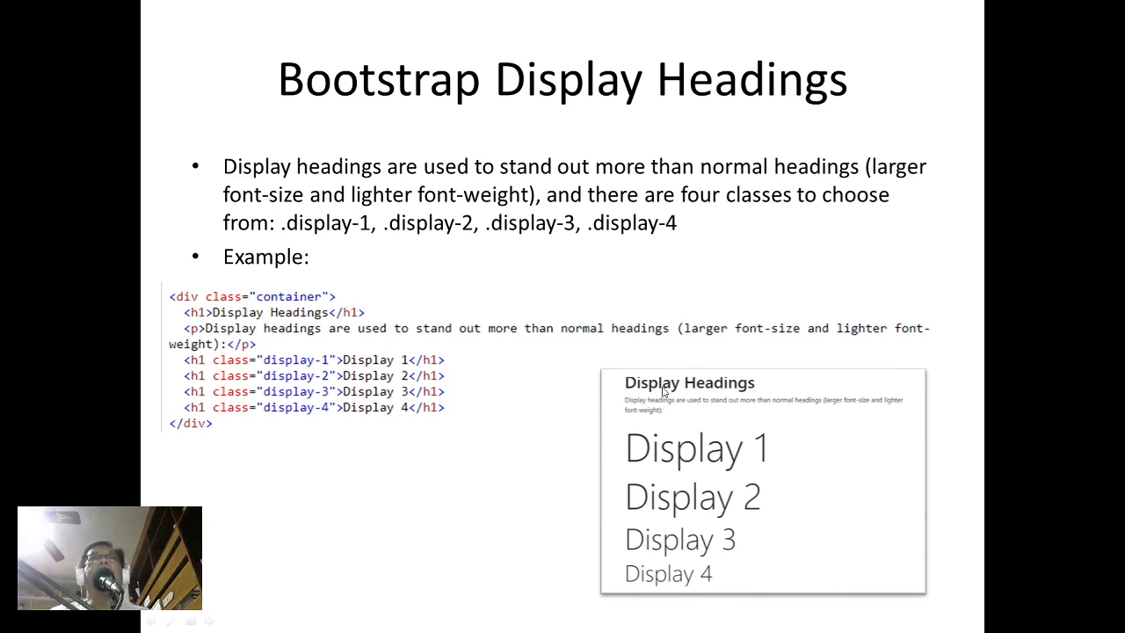
Advance from the Display Headings slide to the Bootstrap Background Colors slide.
key(Right)
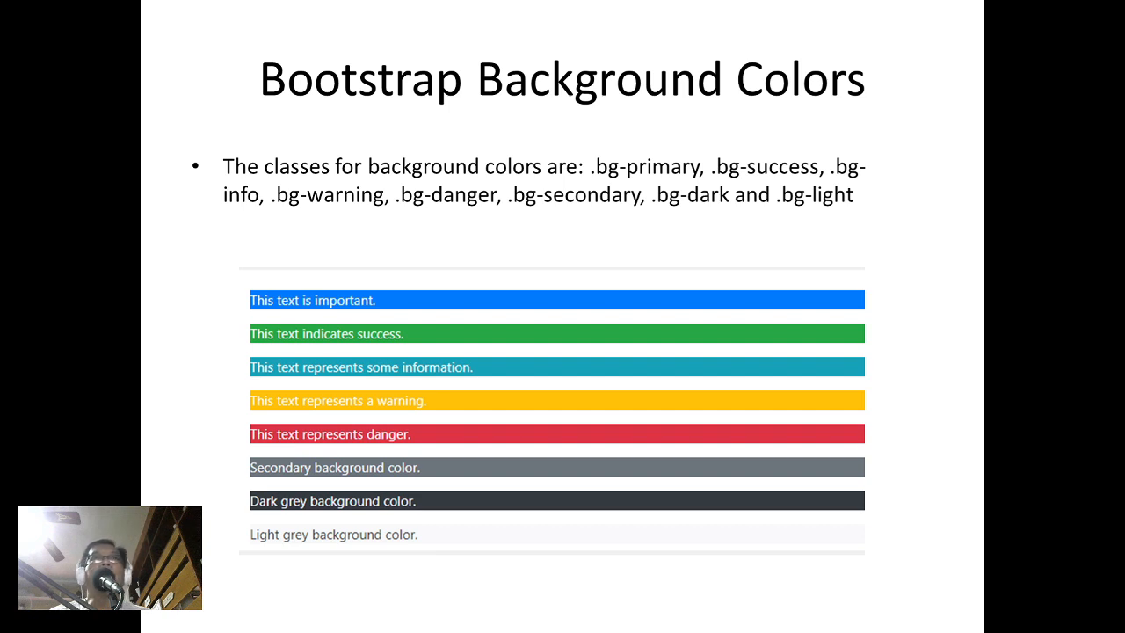
mouse_move(556, 307)
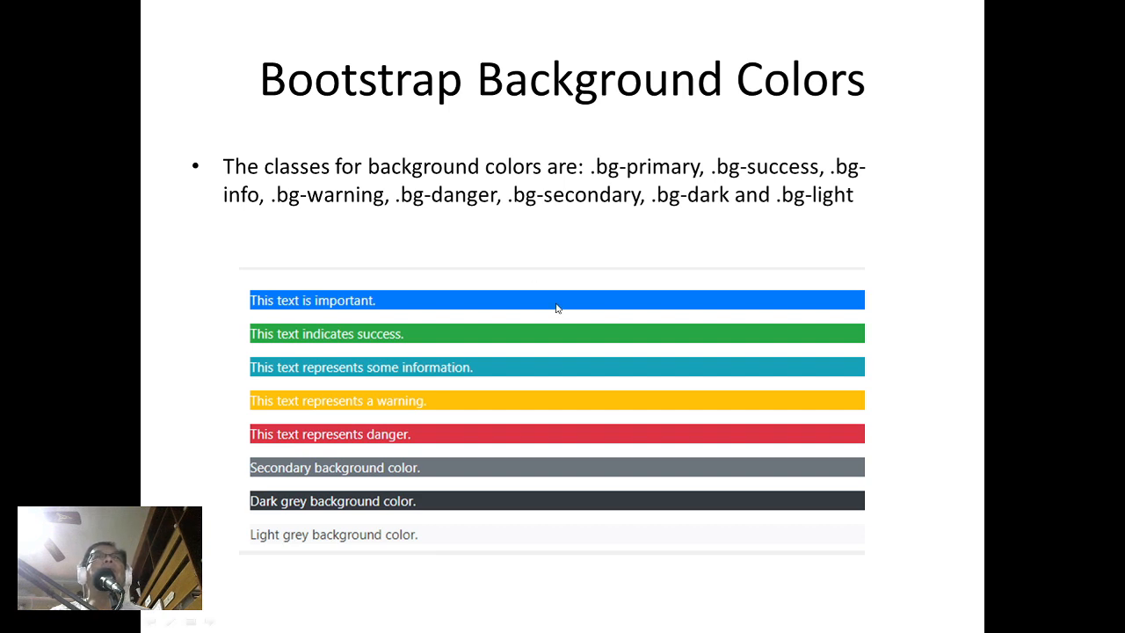
mouse_move(552, 340)
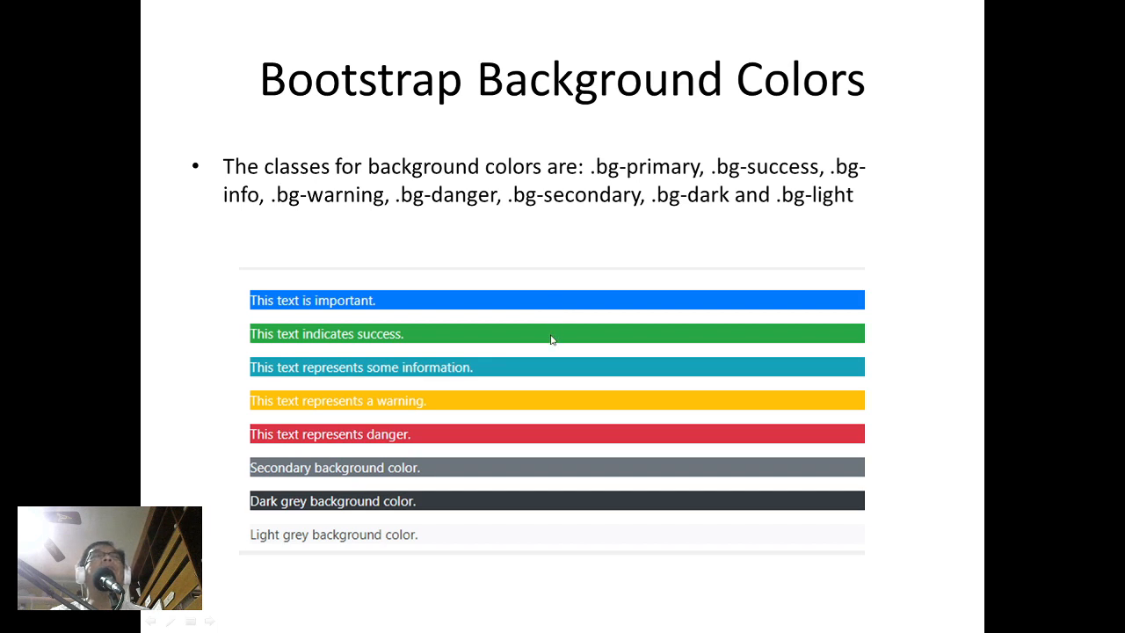
mouse_move(551, 368)
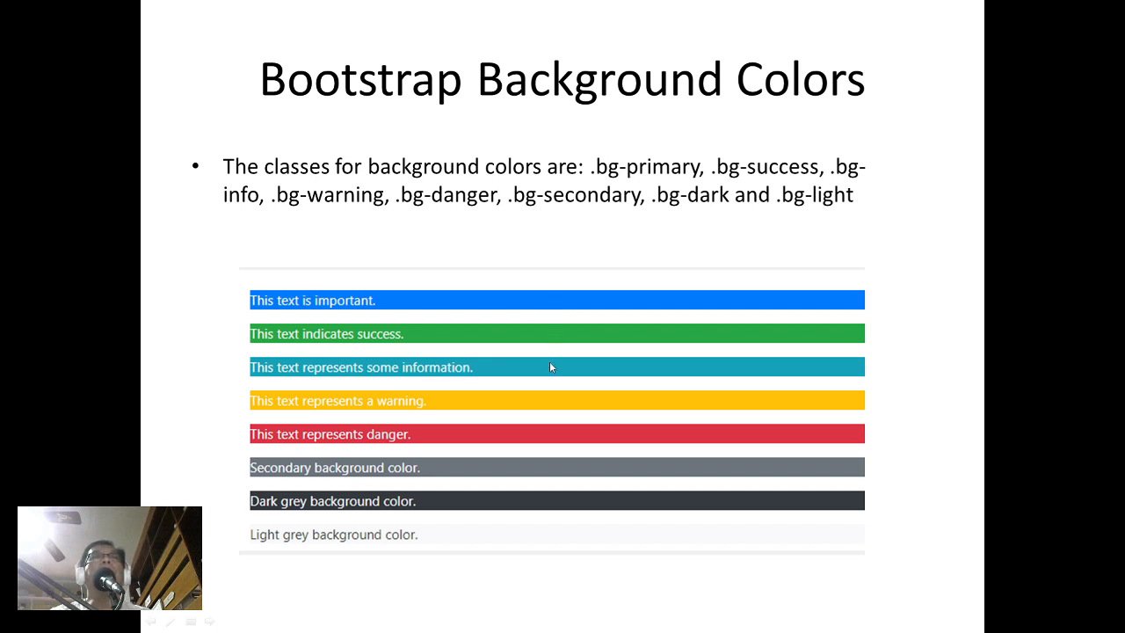
mouse_move(537, 401)
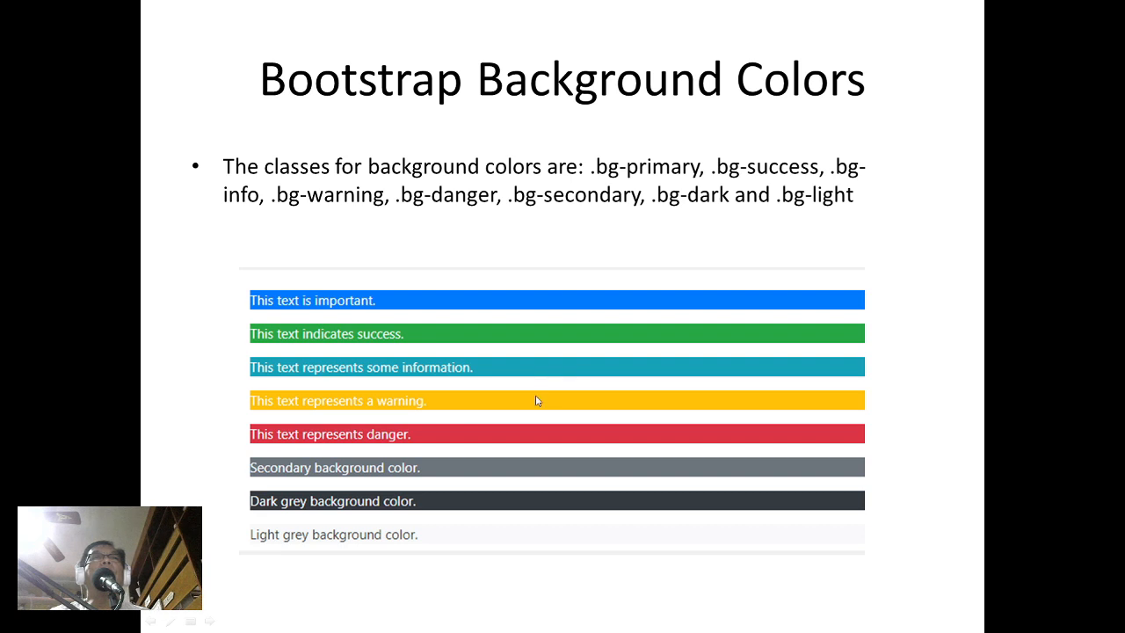
mouse_move(528, 435)
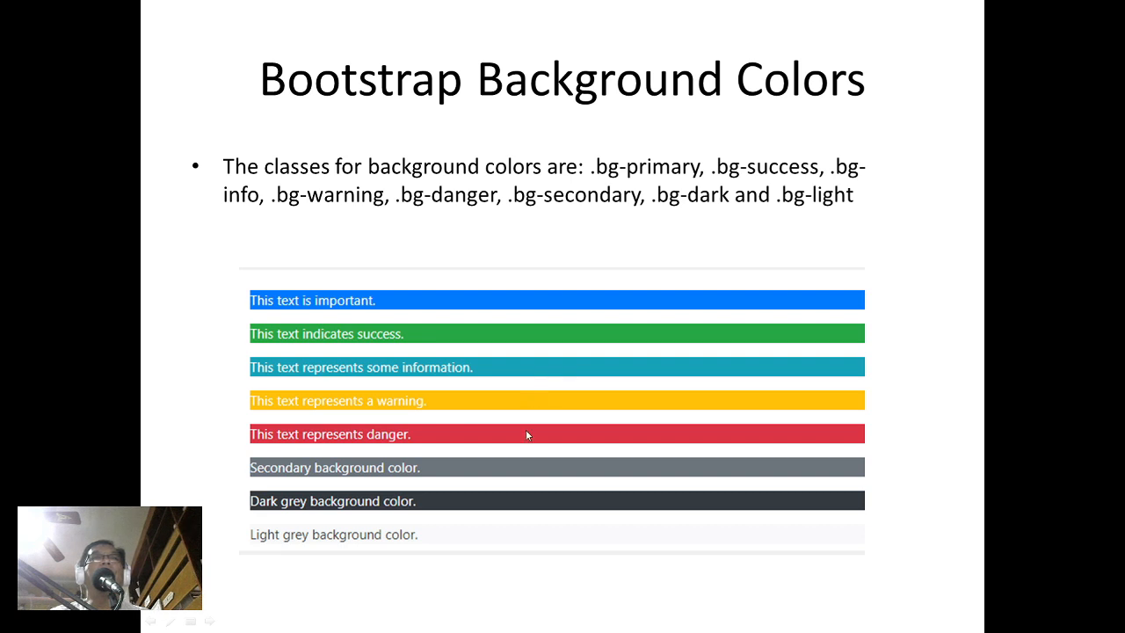
mouse_move(519, 484)
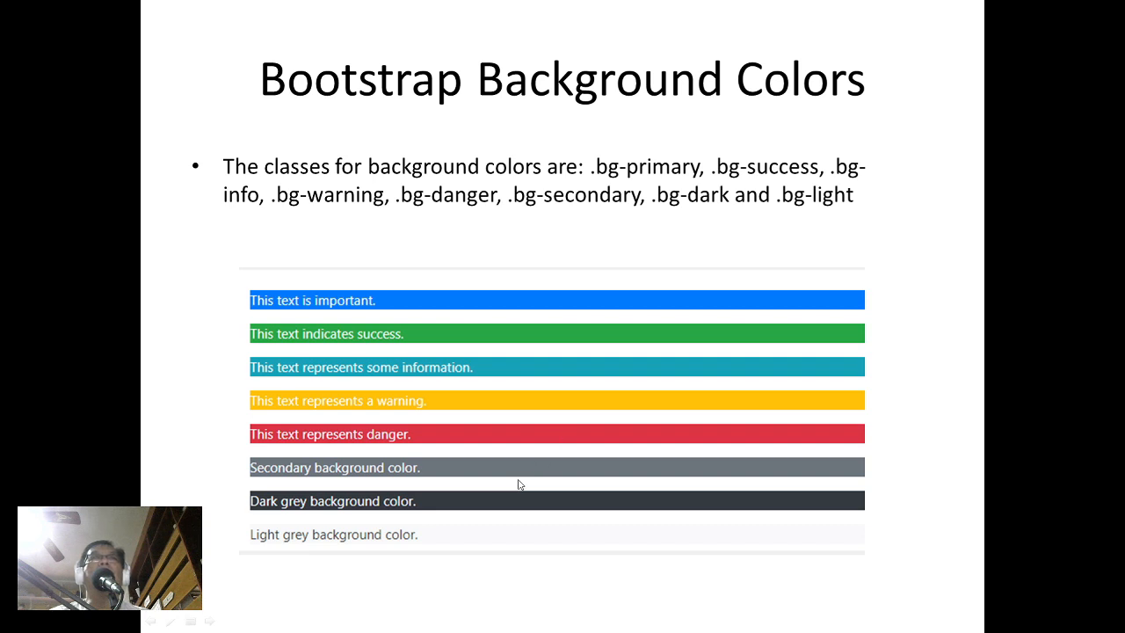
mouse_move(507, 505)
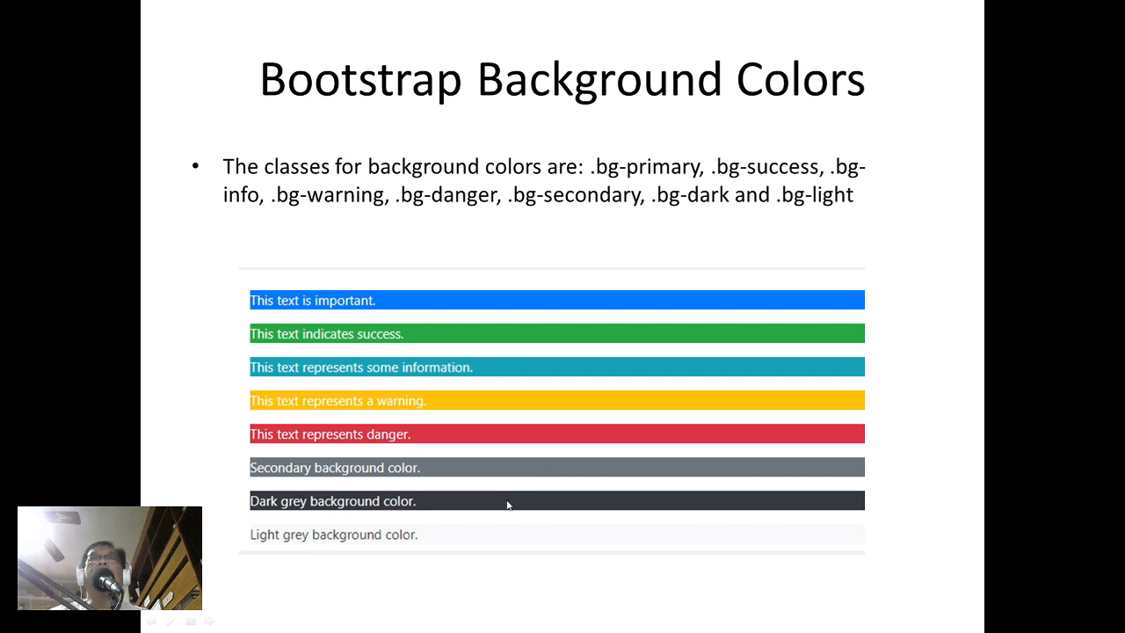
mouse_move(440, 540)
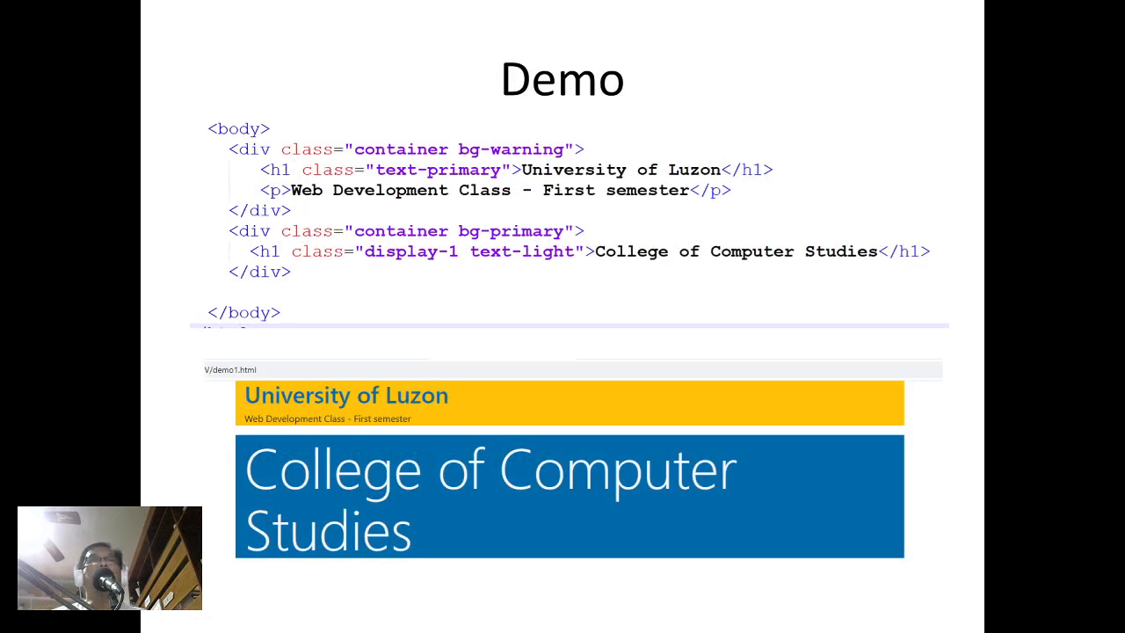
mouse_move(479, 369)
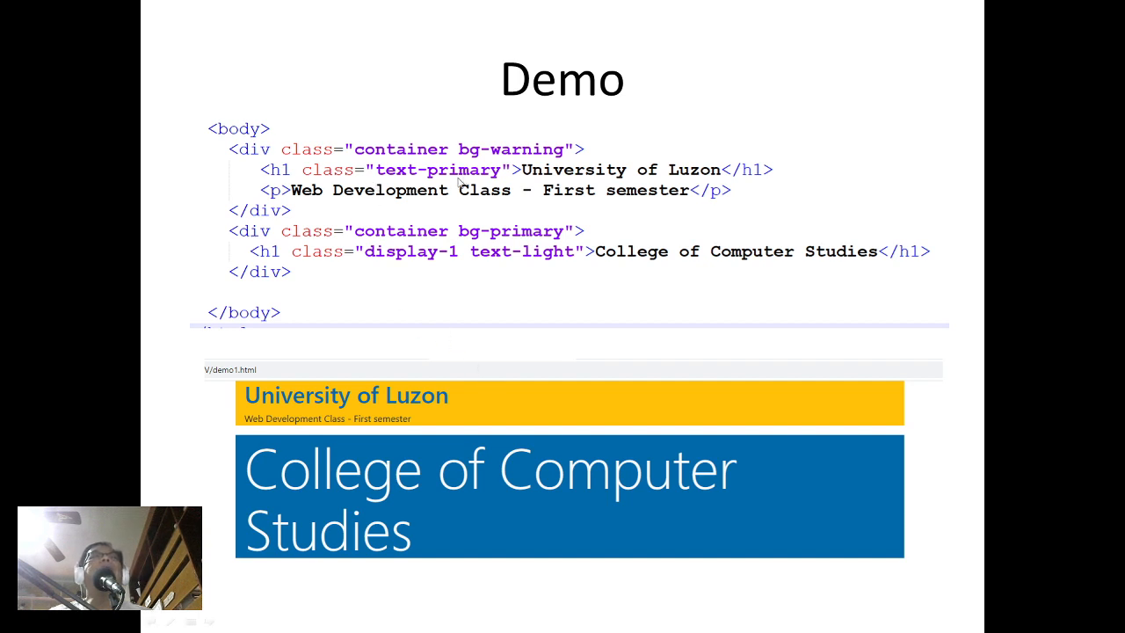
mouse_move(517, 166)
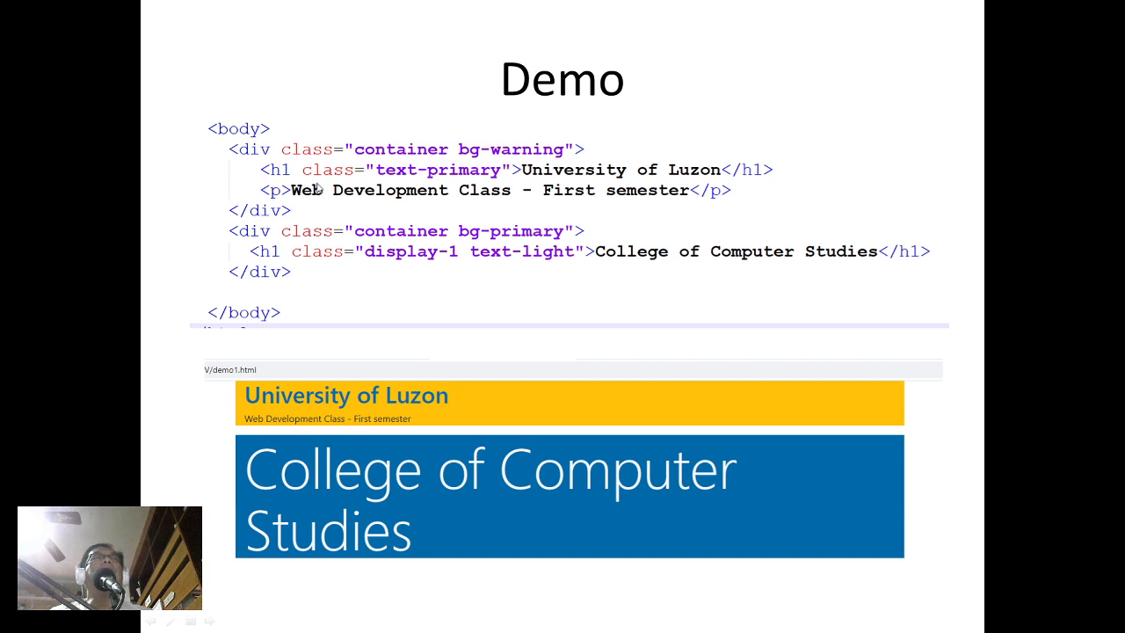
mouse_move(472, 193)
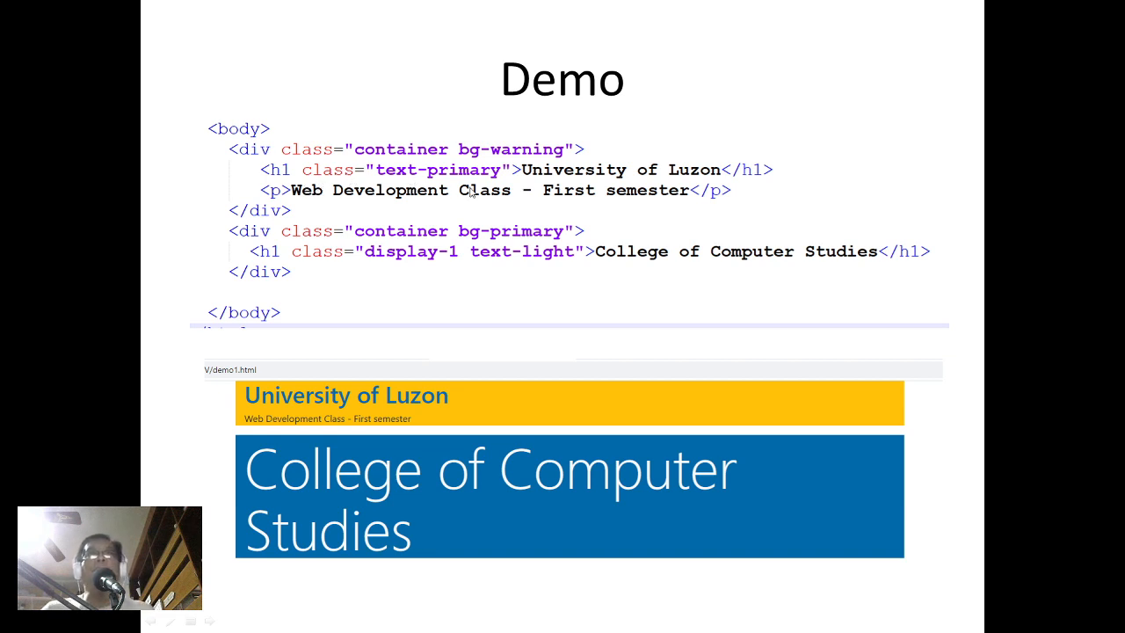
mouse_move(352, 219)
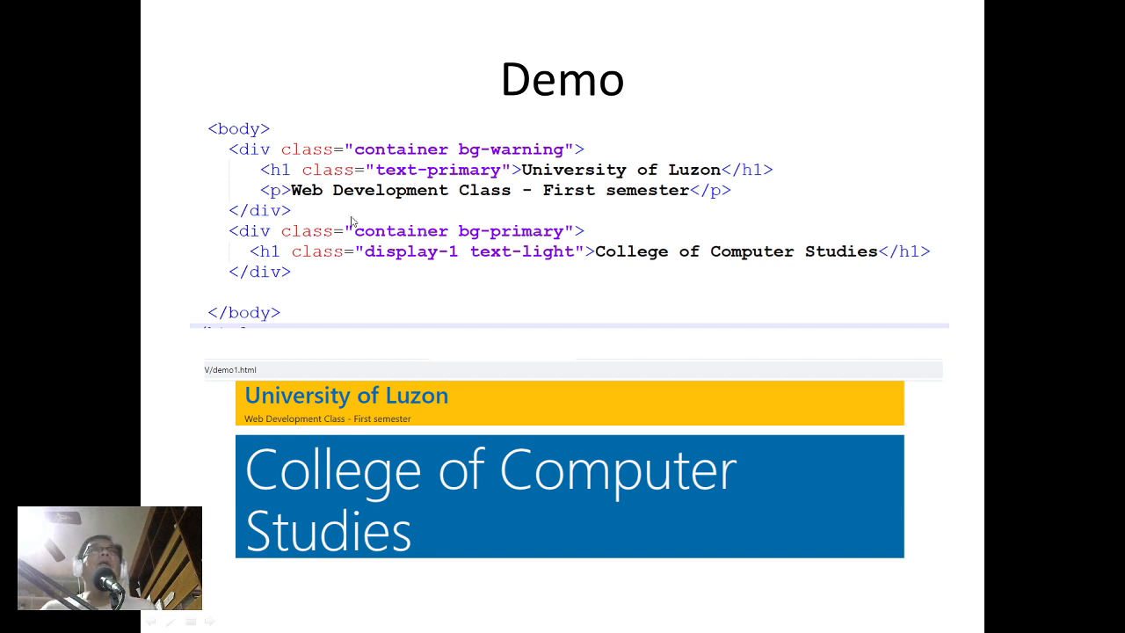
mouse_move(593, 211)
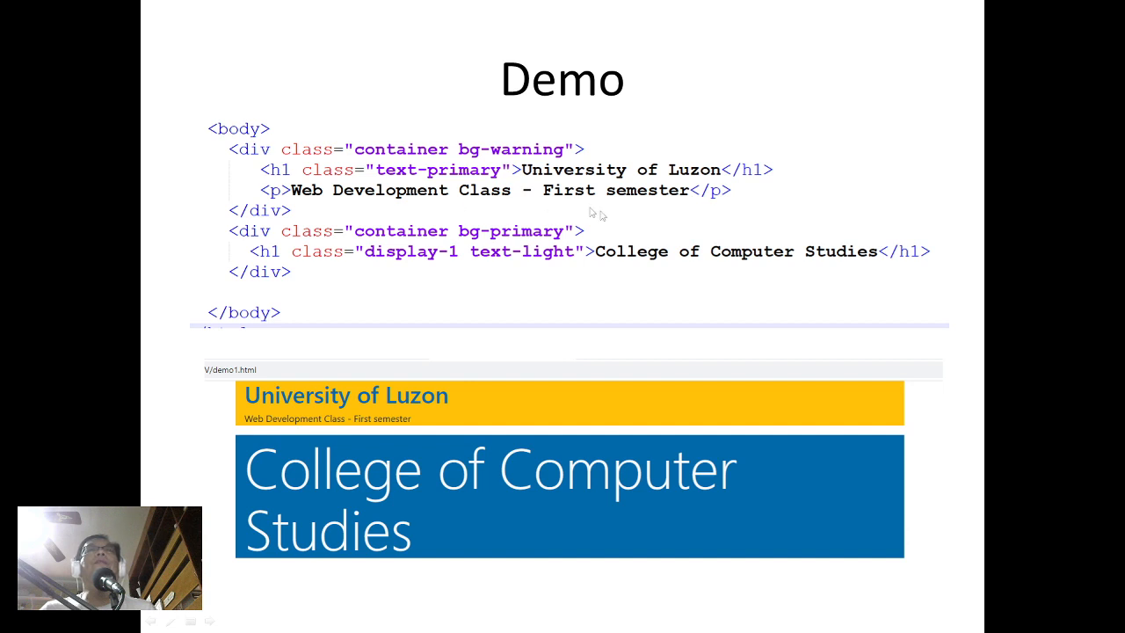
mouse_move(303, 249)
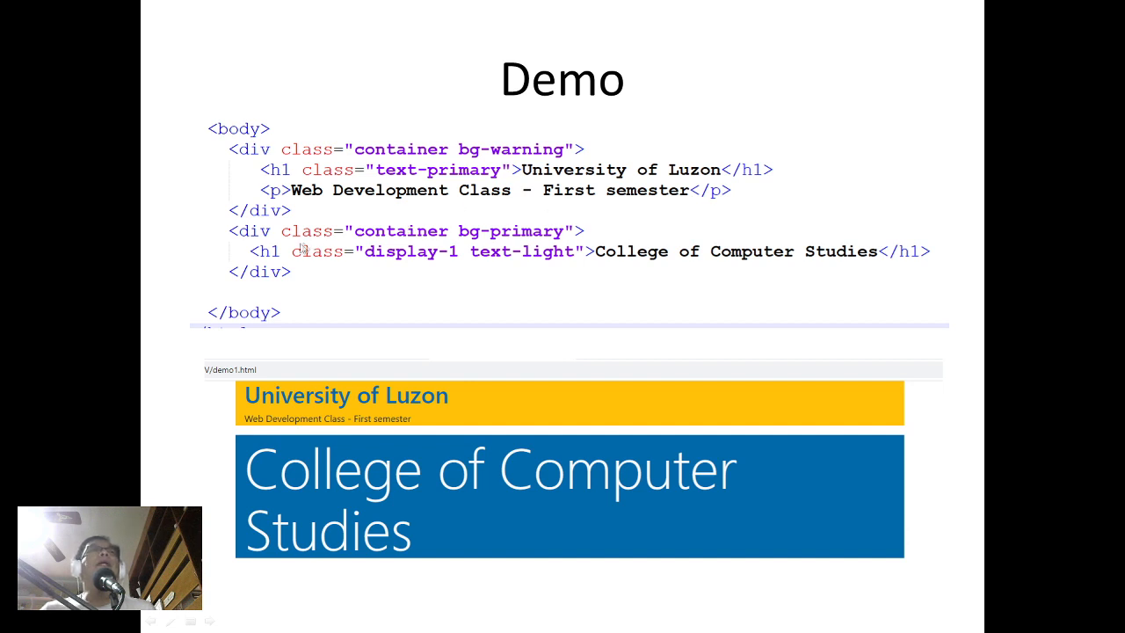
mouse_move(466, 250)
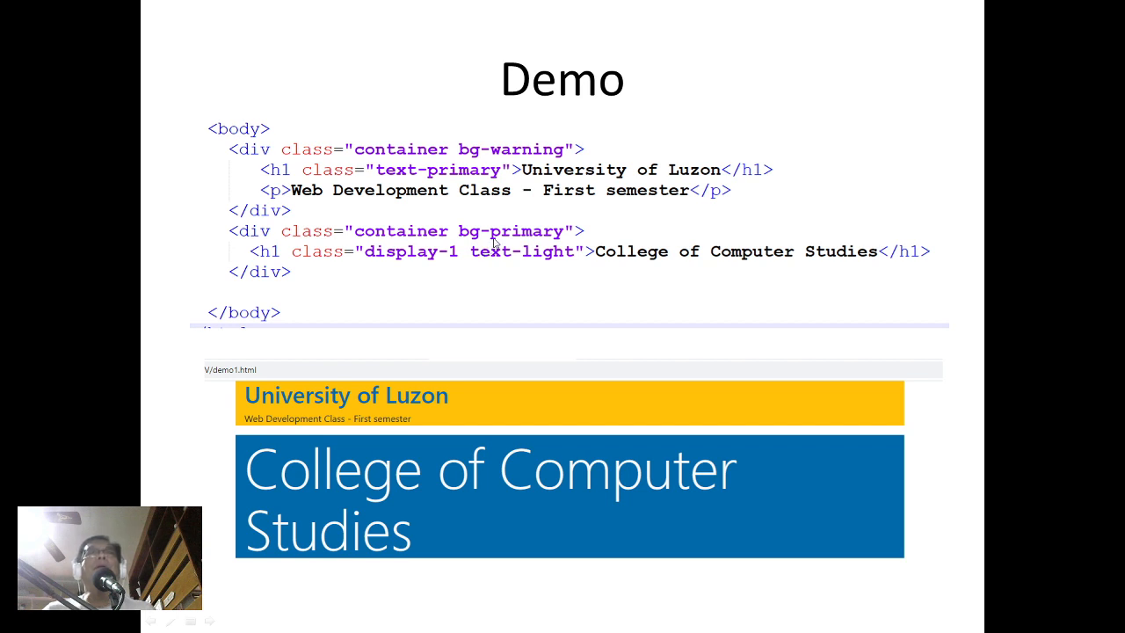
mouse_move(328, 271)
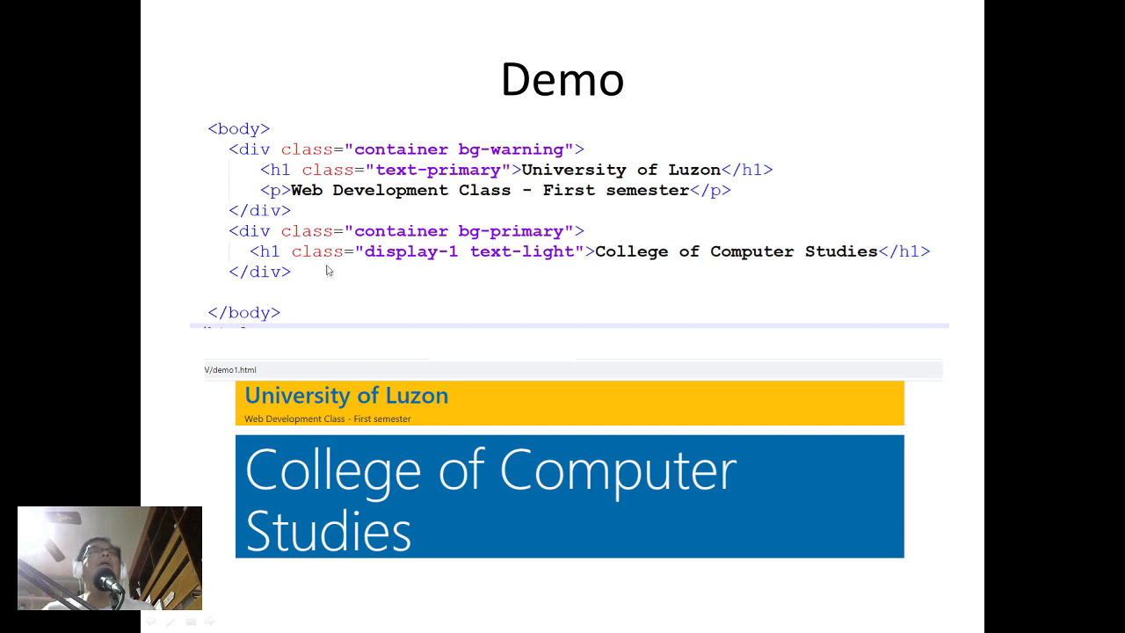
mouse_move(407, 268)
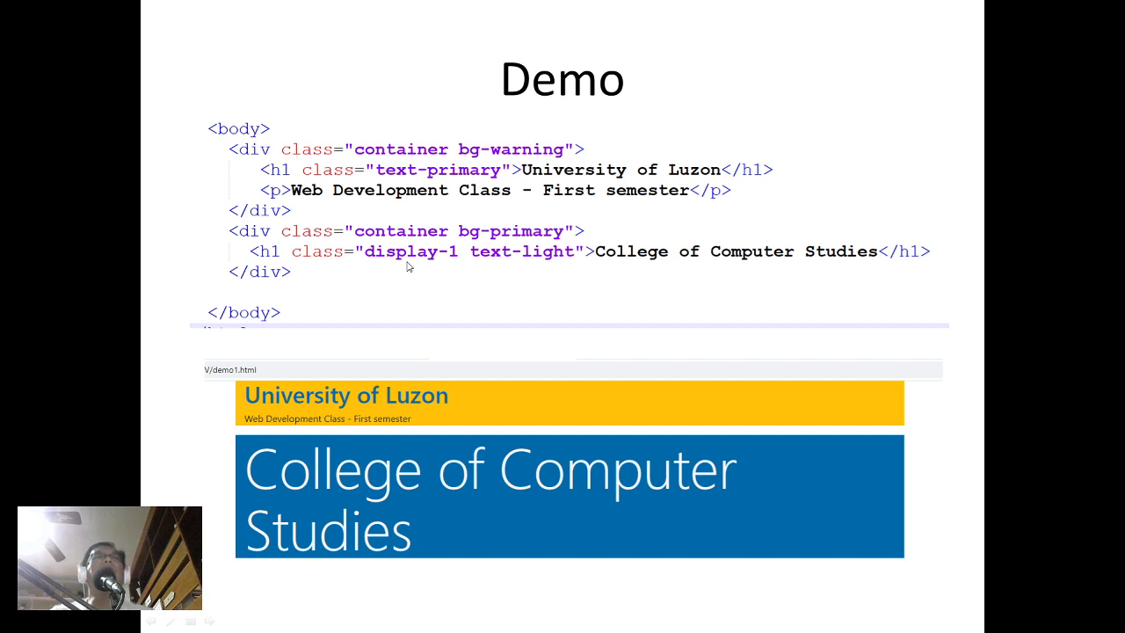
mouse_move(537, 275)
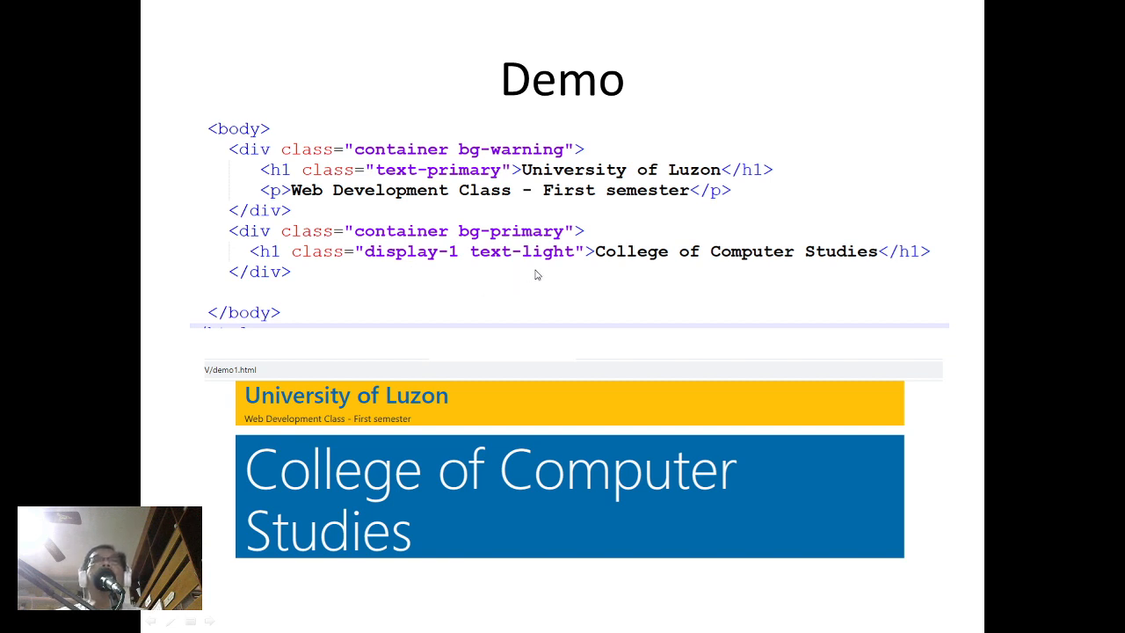
mouse_move(498, 276)
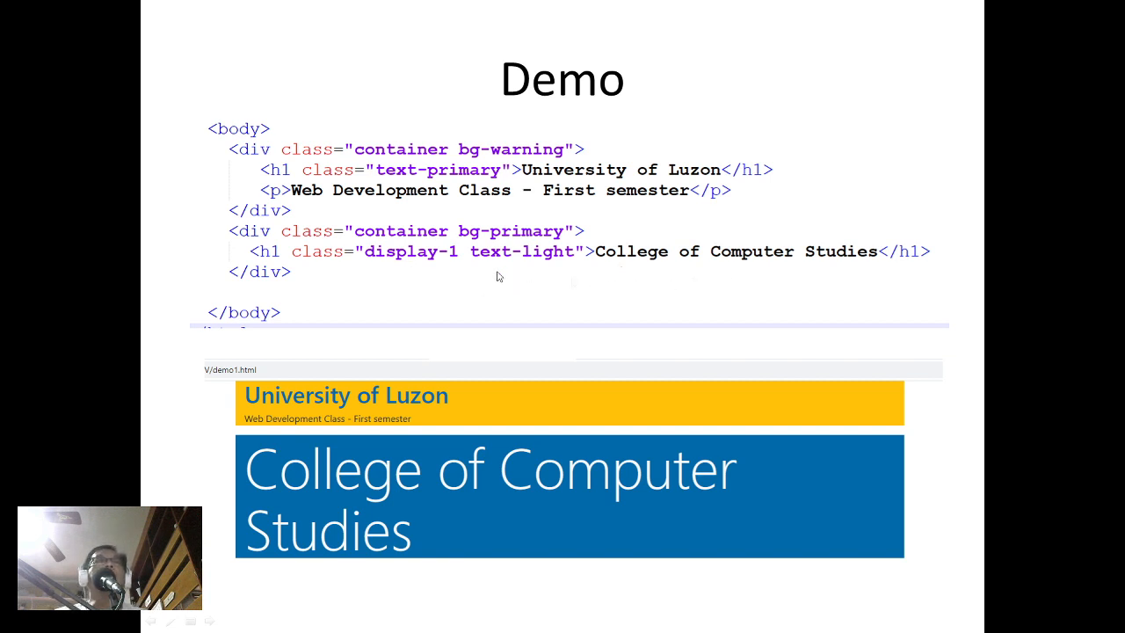
mouse_move(407, 420)
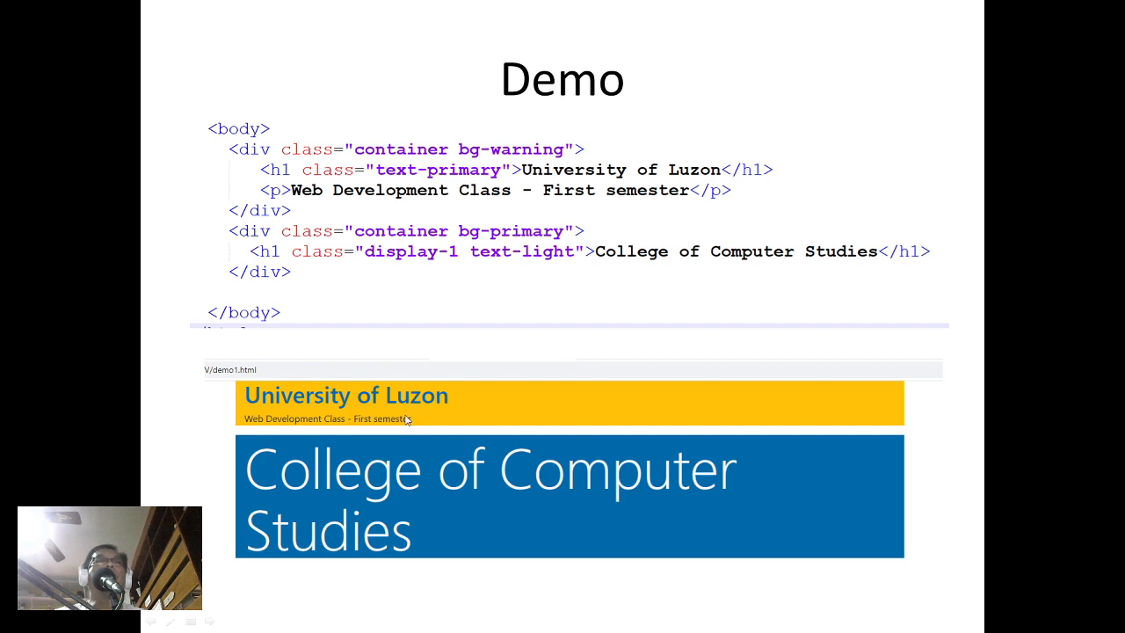
mouse_move(421, 495)
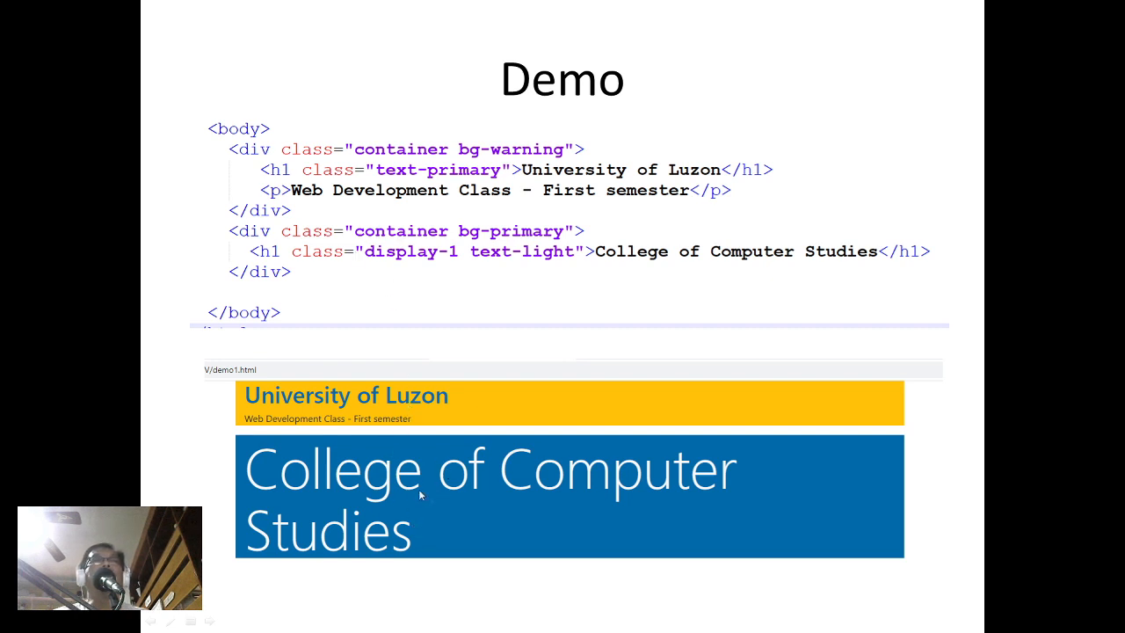
mouse_move(354, 409)
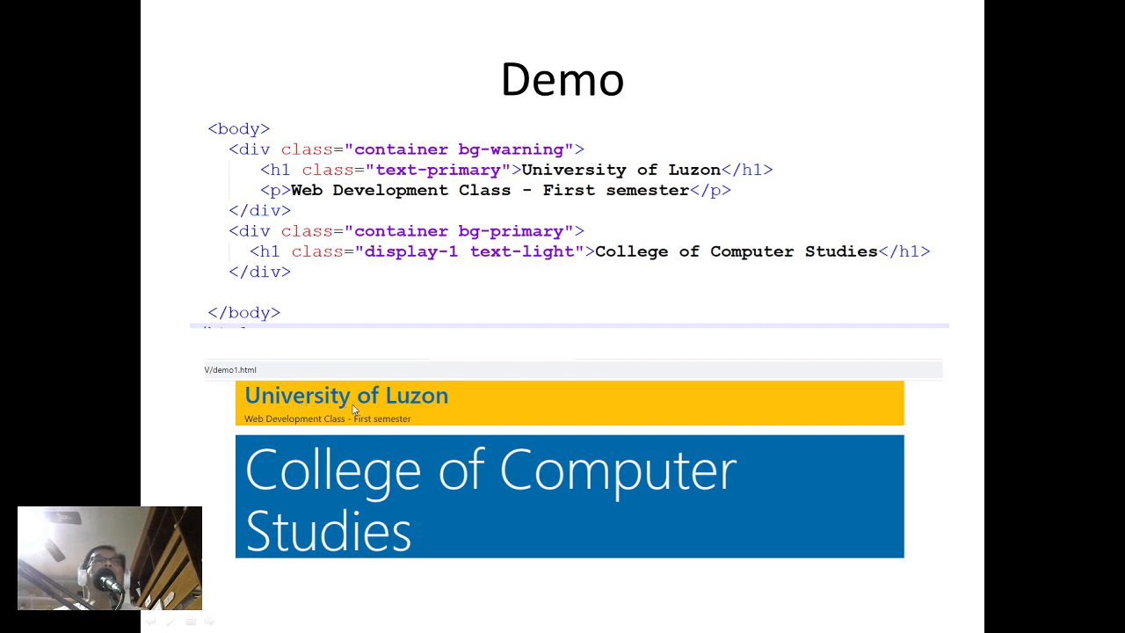
mouse_move(435, 347)
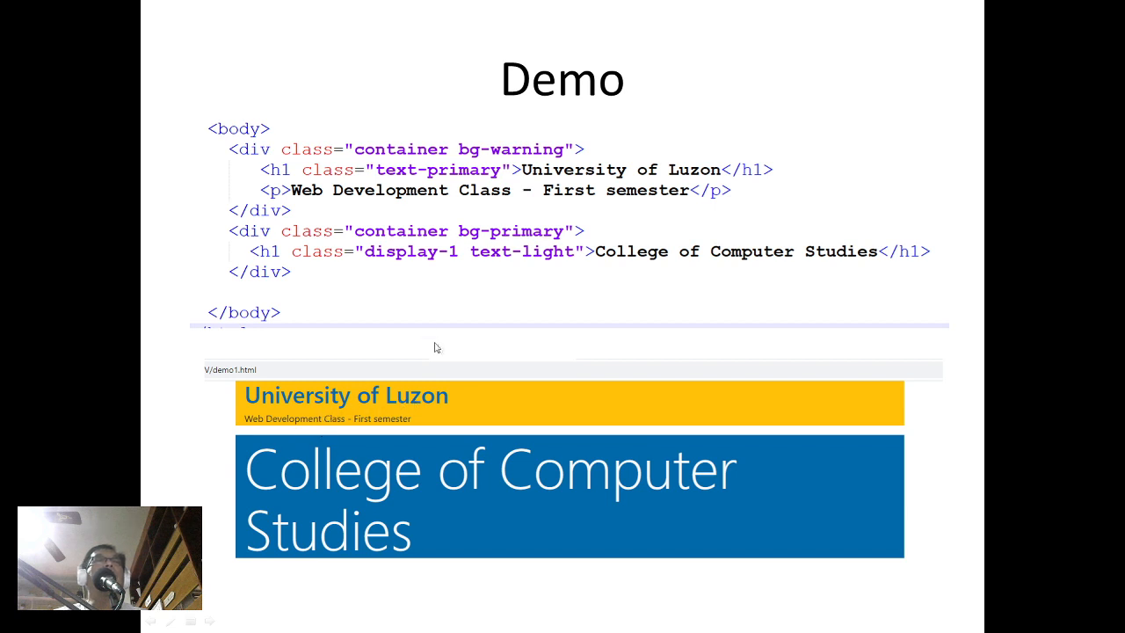
mouse_move(505, 388)
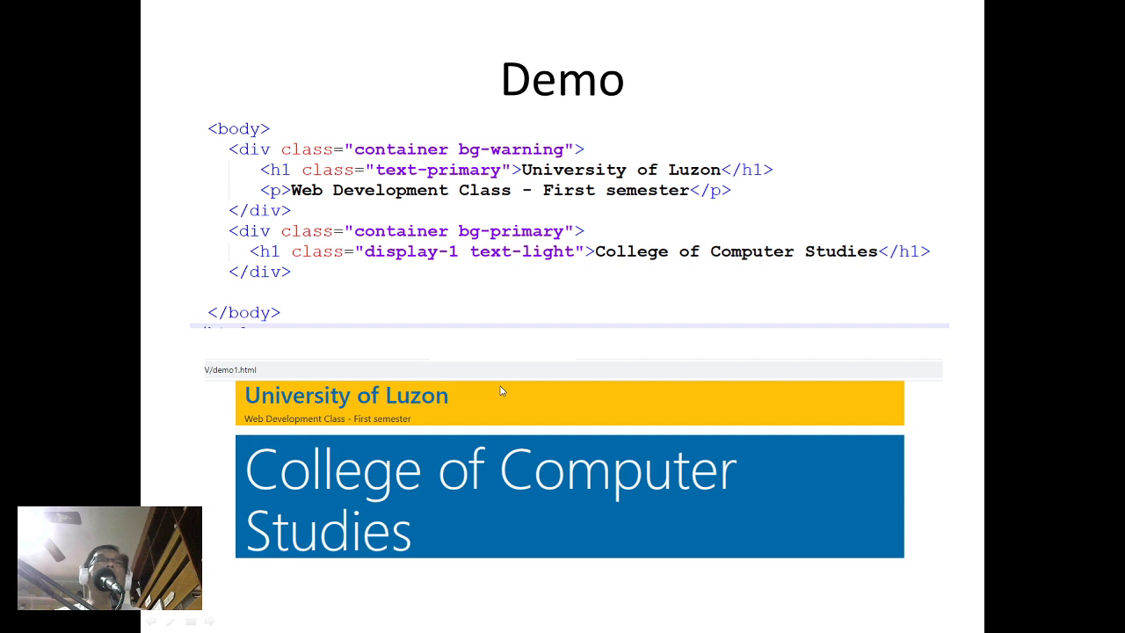
mouse_move(708, 492)
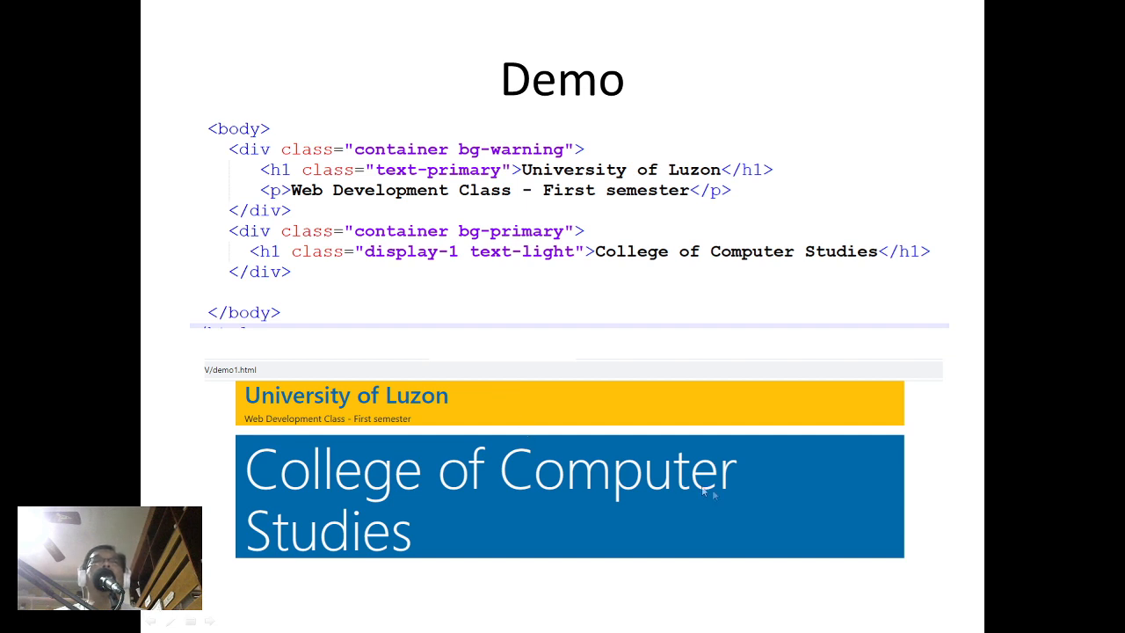
mouse_move(777, 488)
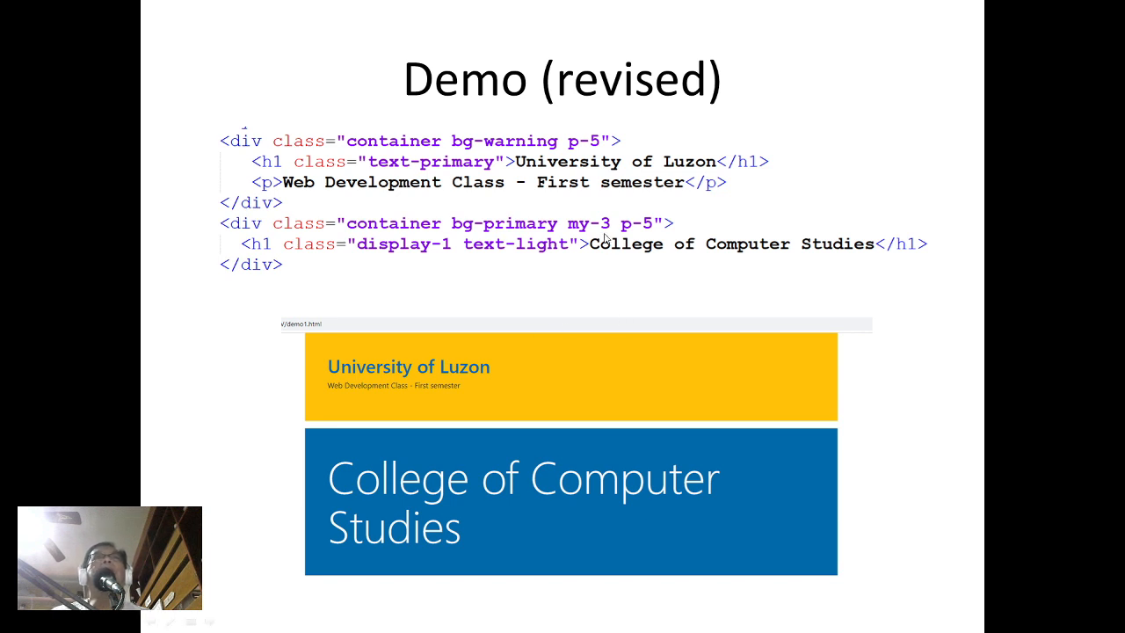
mouse_move(584, 156)
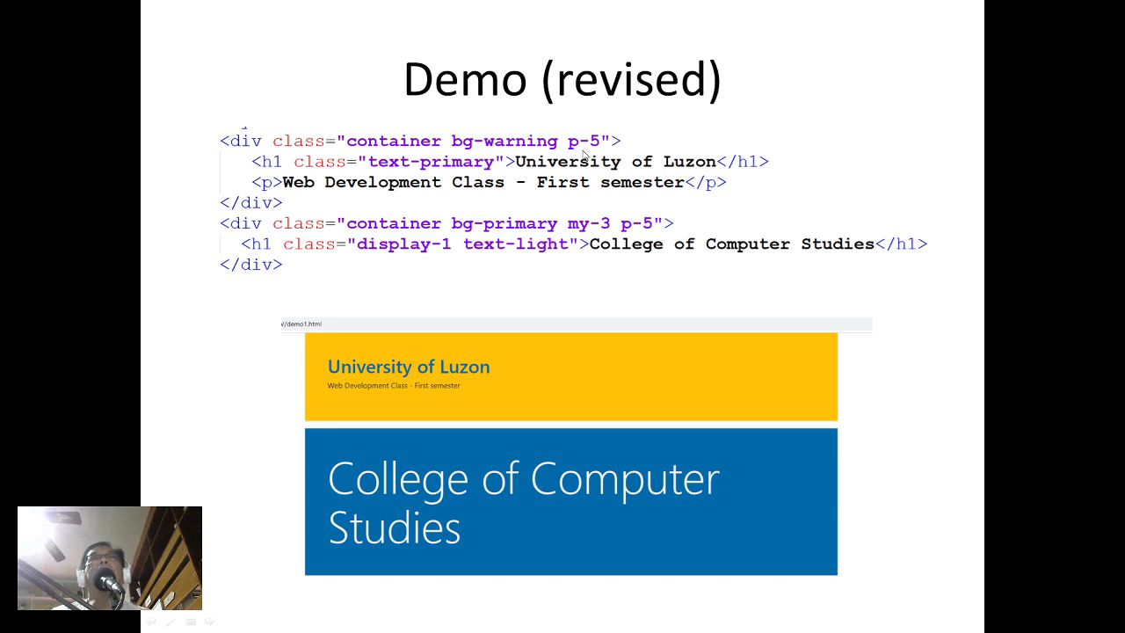
mouse_move(562, 142)
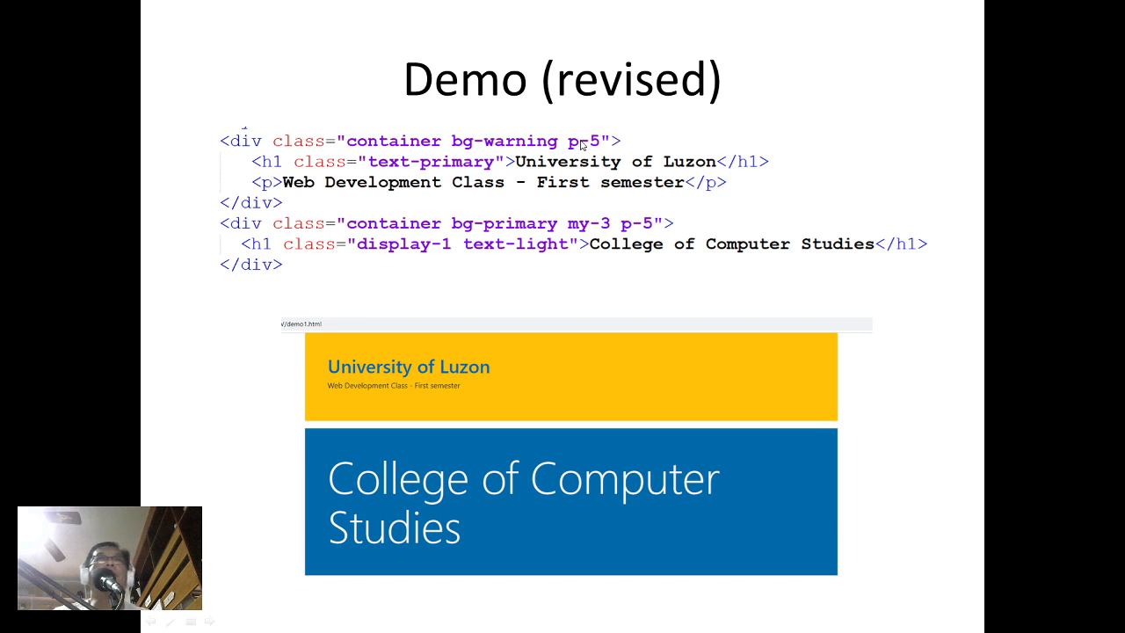
mouse_move(590, 151)
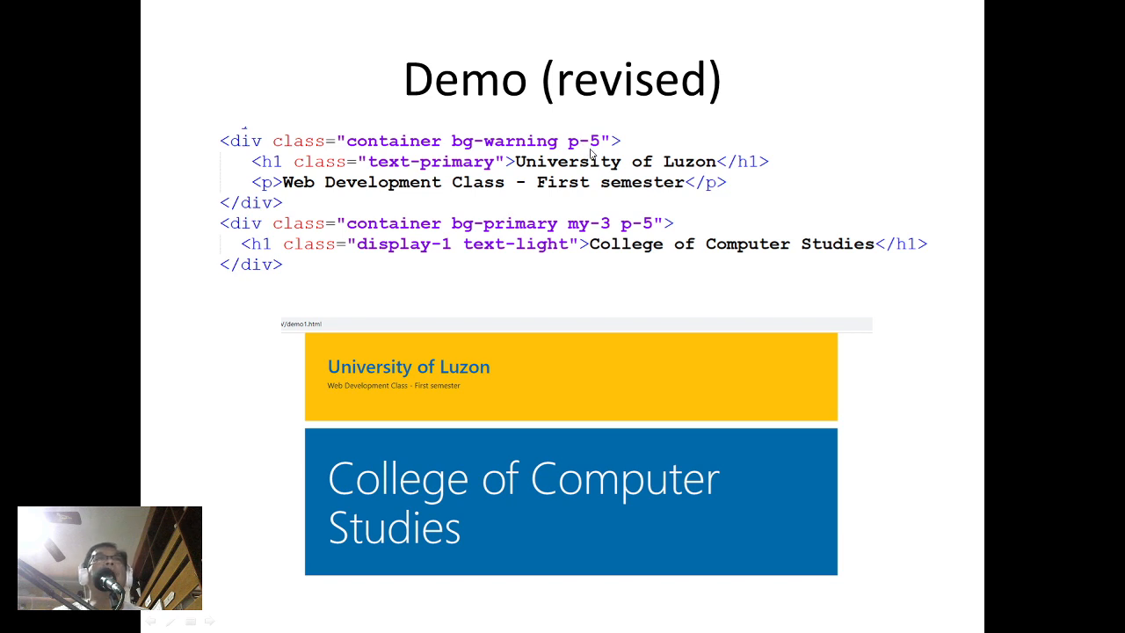
mouse_move(373, 348)
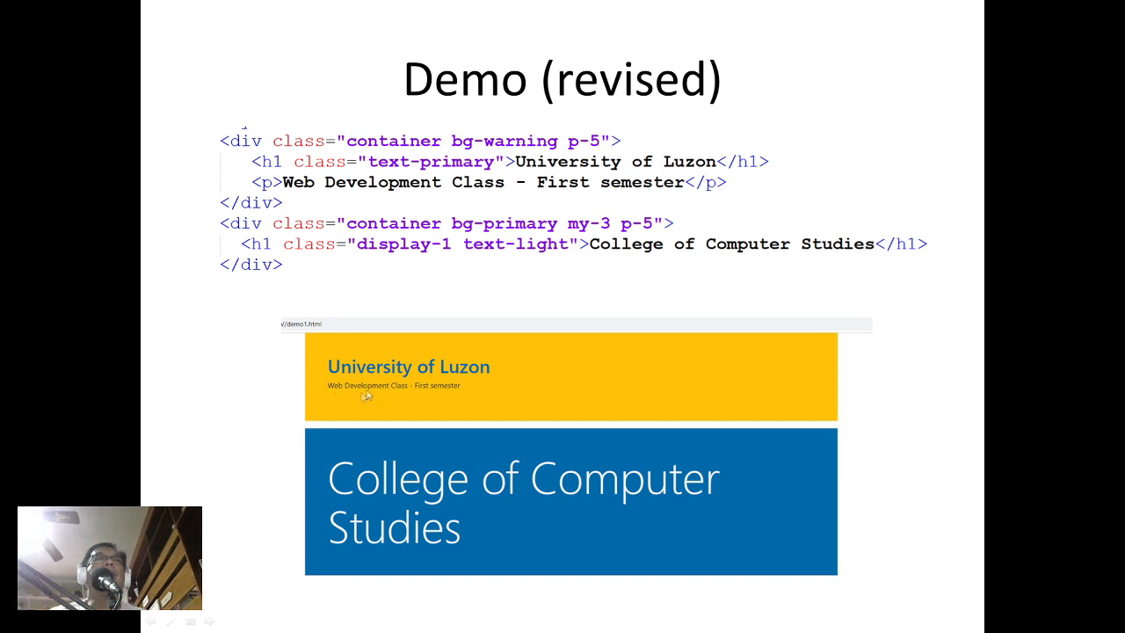
mouse_move(353, 398)
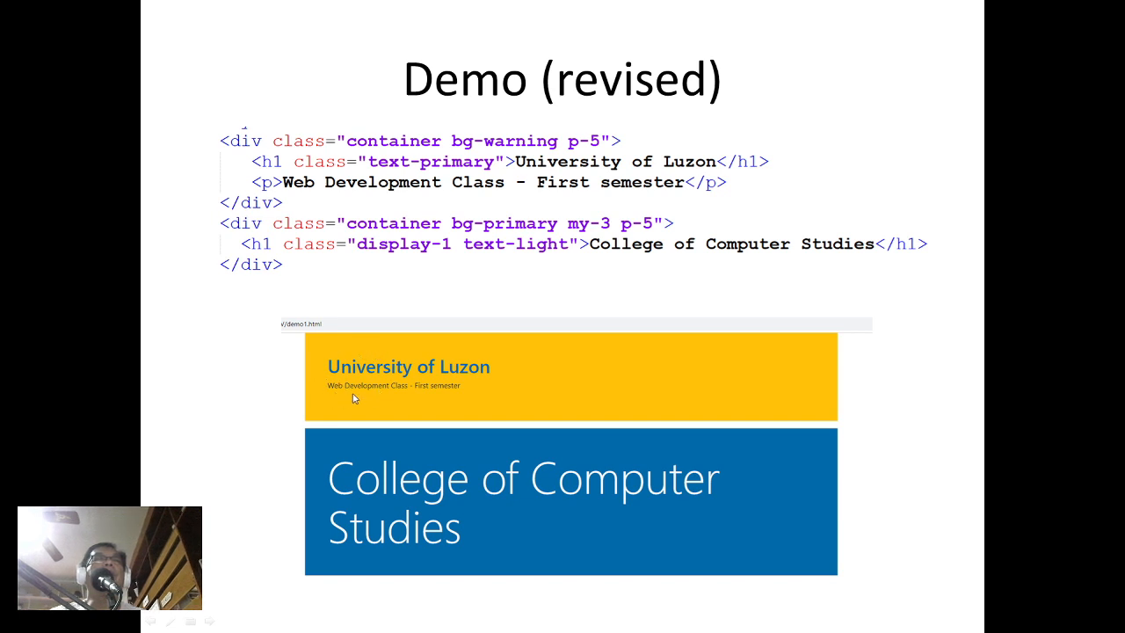
mouse_move(313, 388)
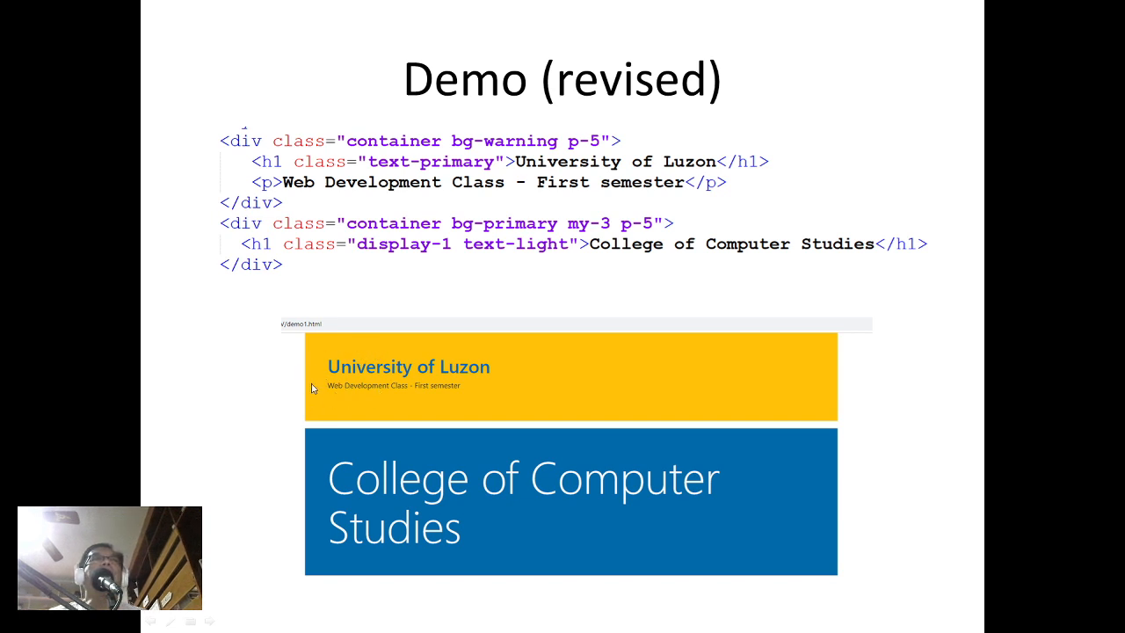
mouse_move(580, 253)
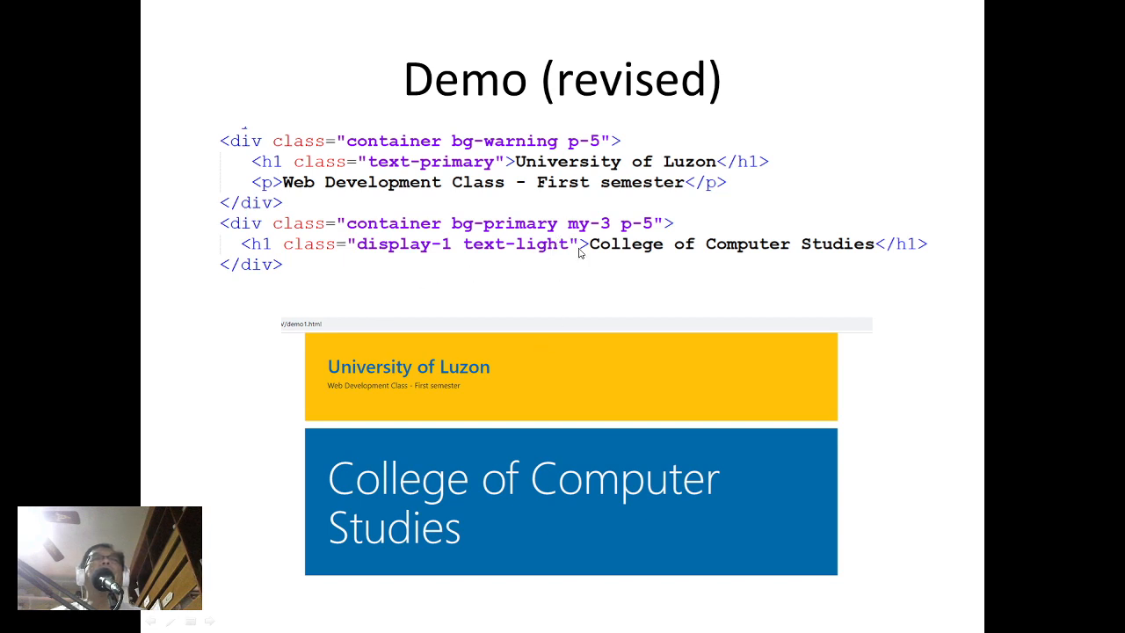
mouse_move(601, 231)
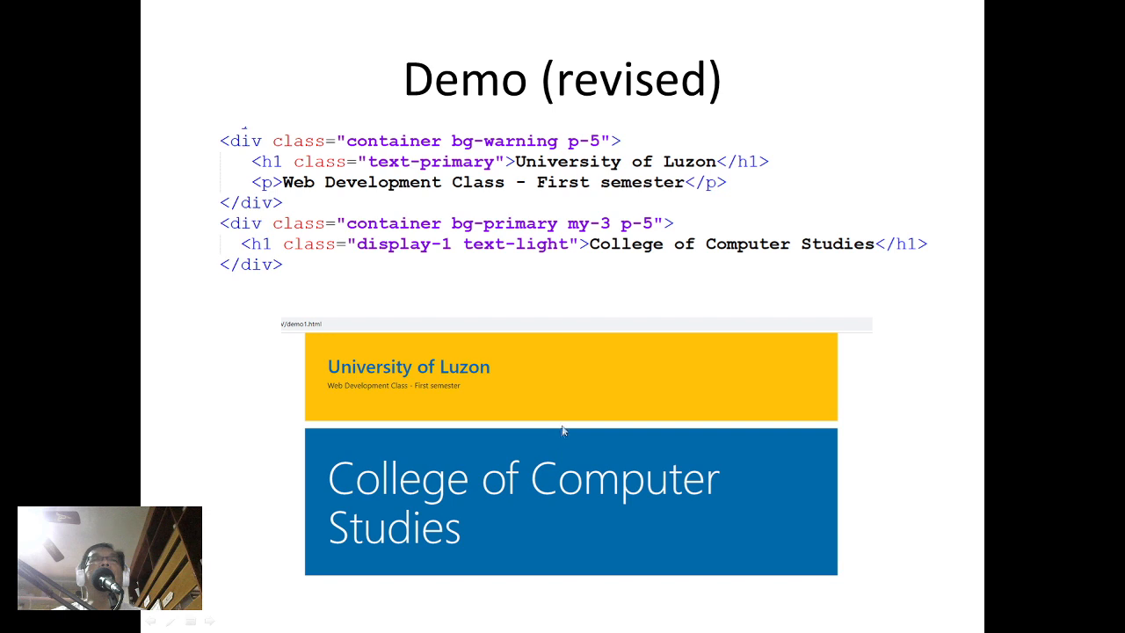
mouse_move(563, 464)
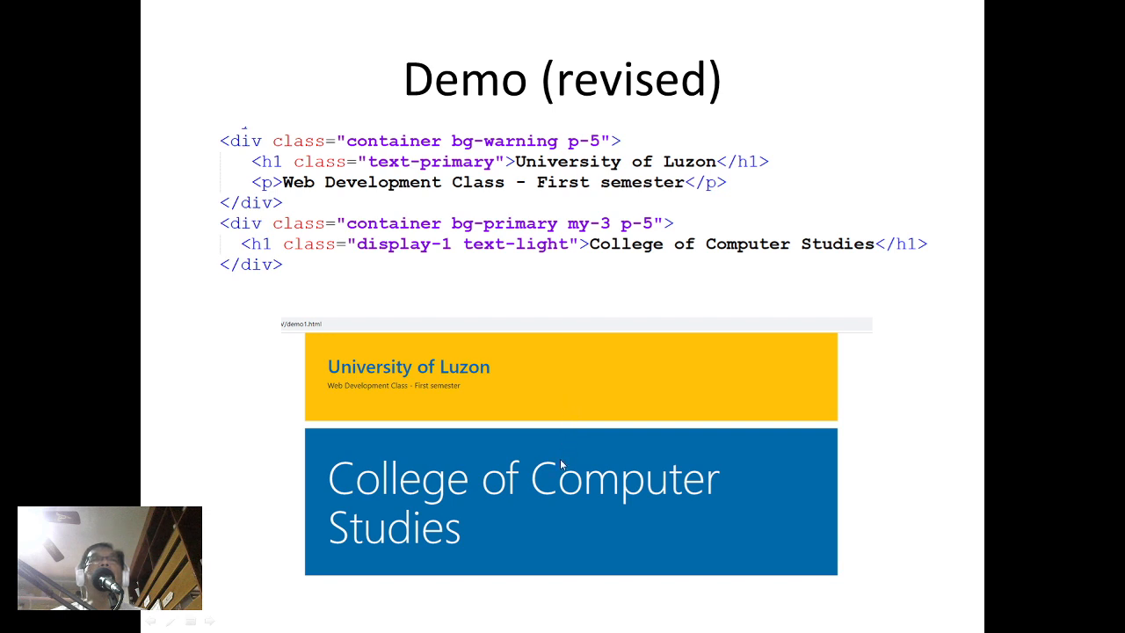
mouse_move(637, 228)
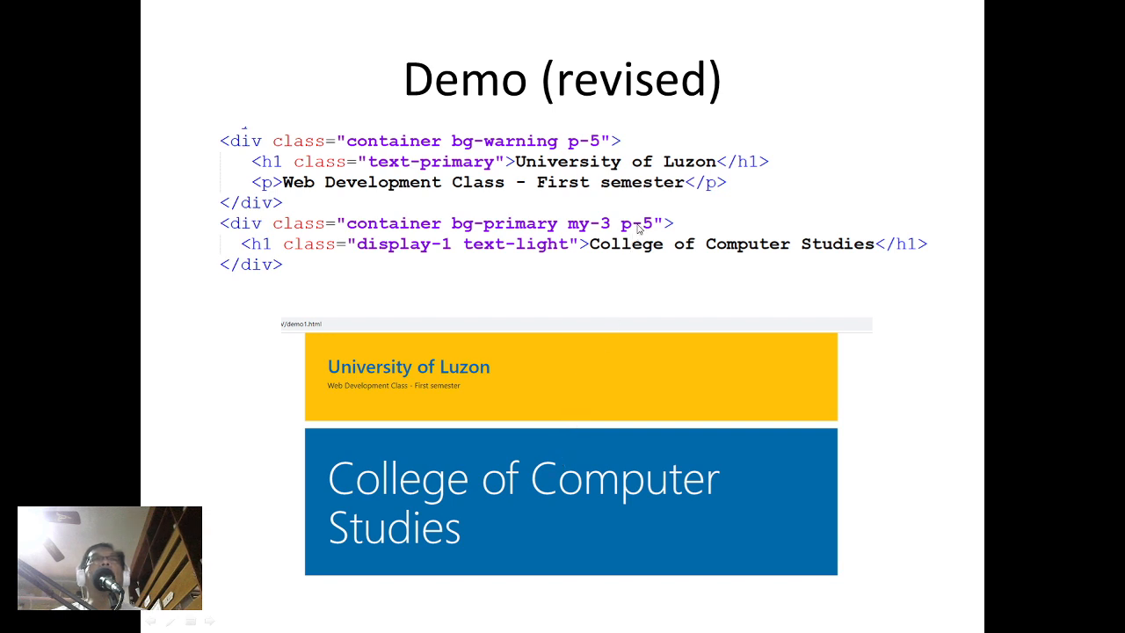
mouse_move(523, 364)
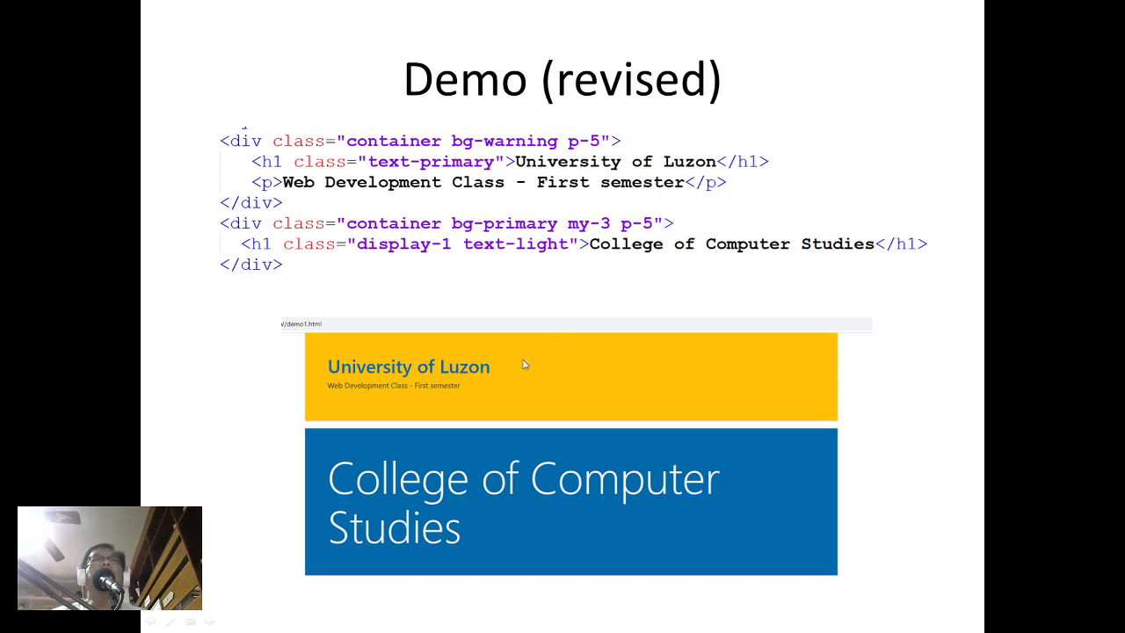
mouse_move(539, 461)
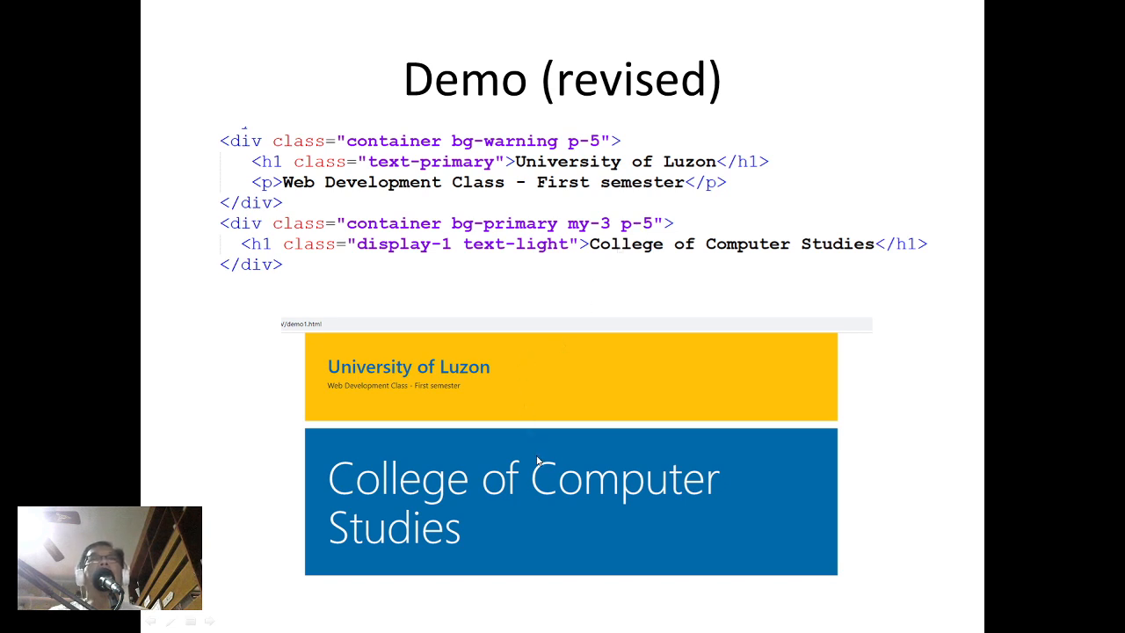